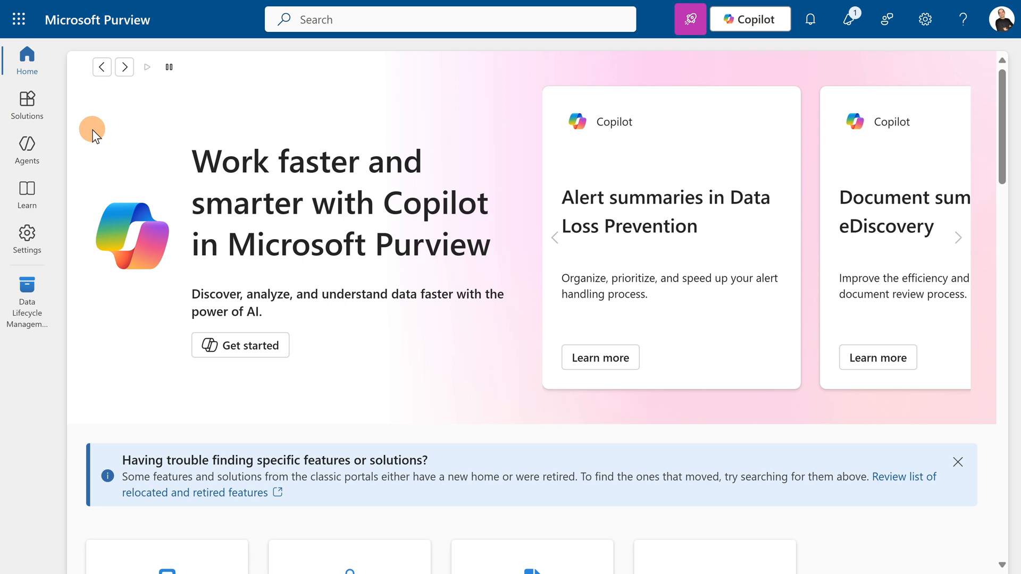
Step: Navigate to Data Lifecycle Management > Policies > Retention policies, showing one existing policy
left_click(124, 67)
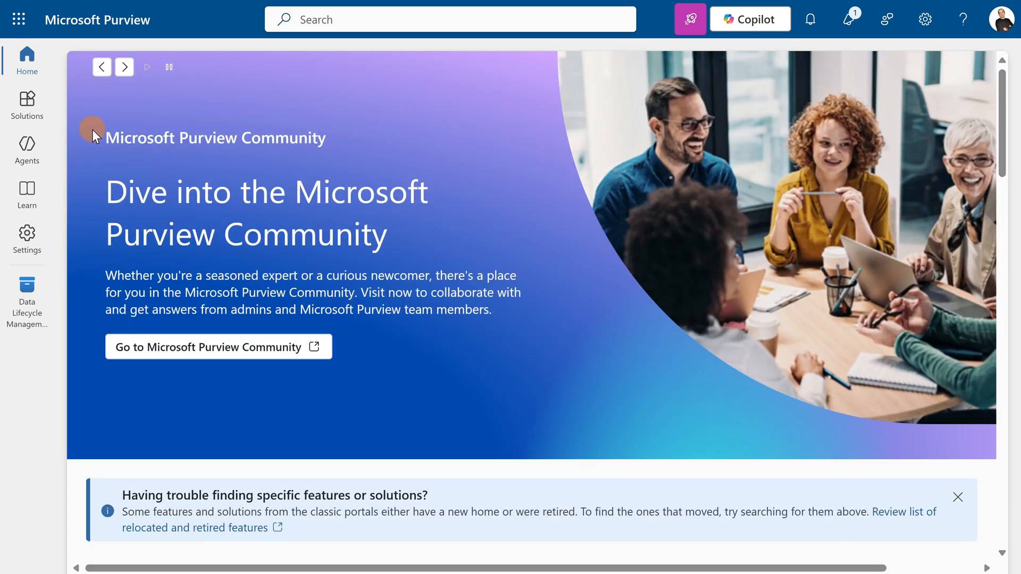
mouse_move(78, 122)
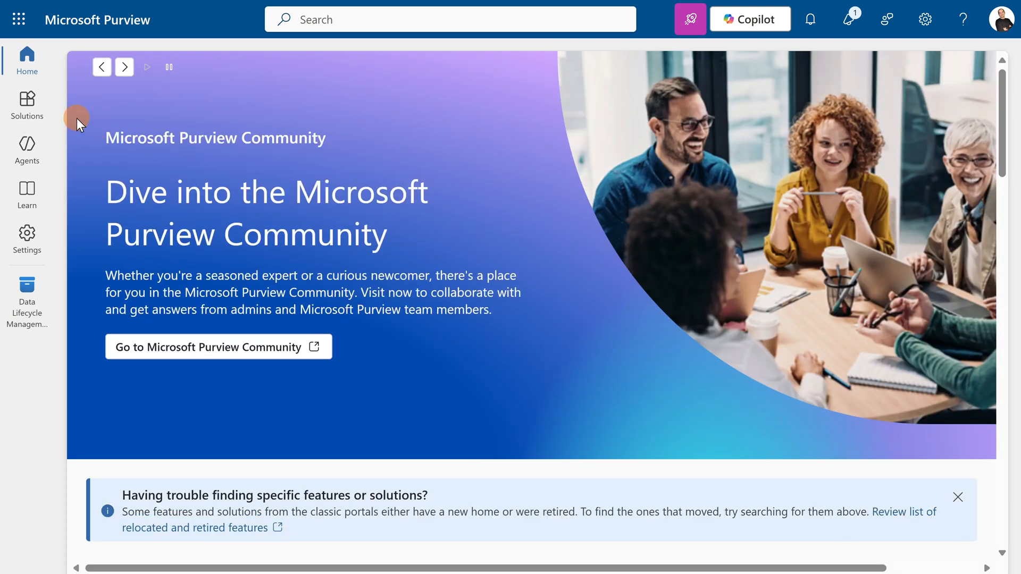
mouse_move(52, 97)
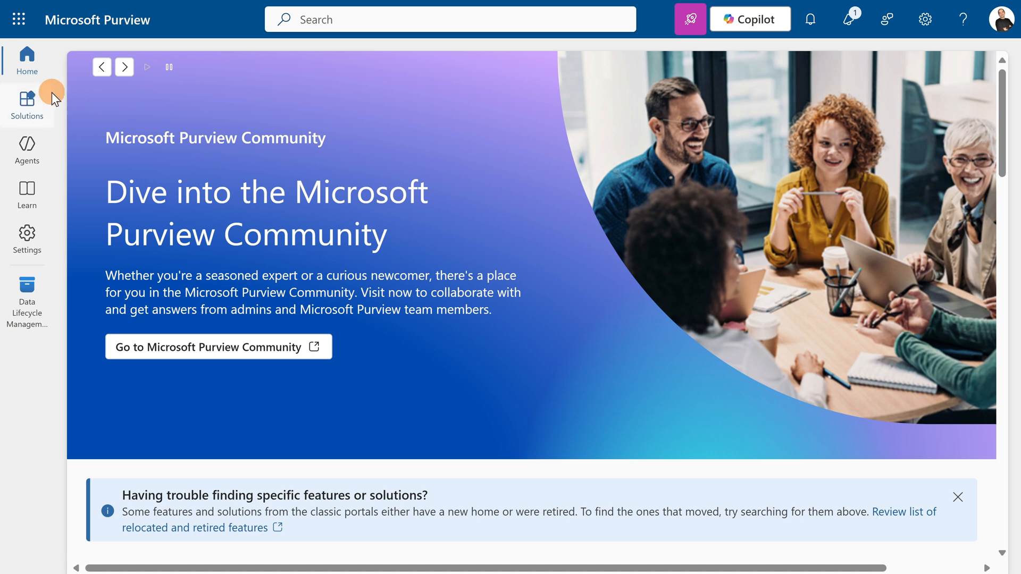
mouse_move(31, 111)
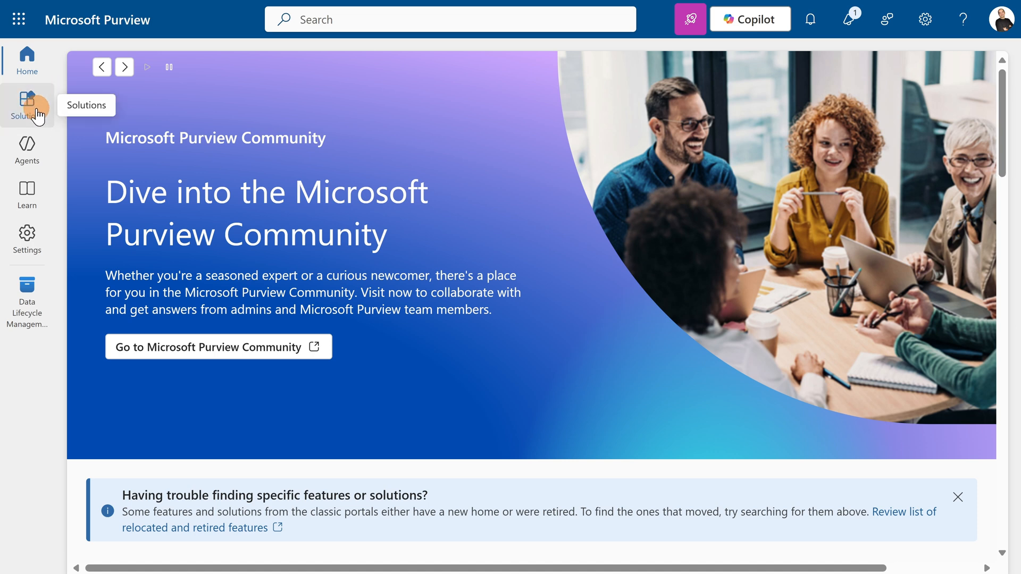
left_click(26, 102)
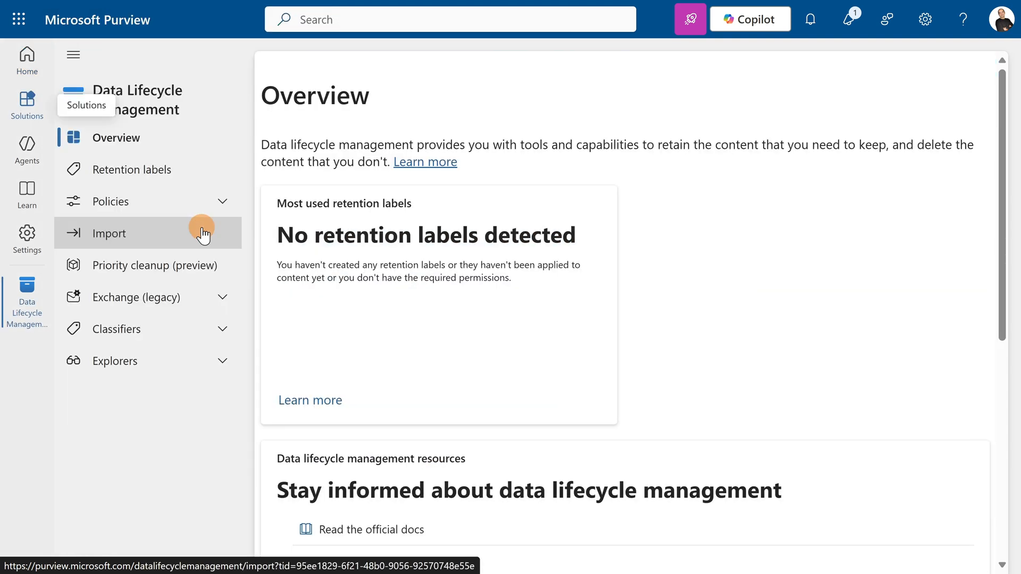
left_click(111, 202)
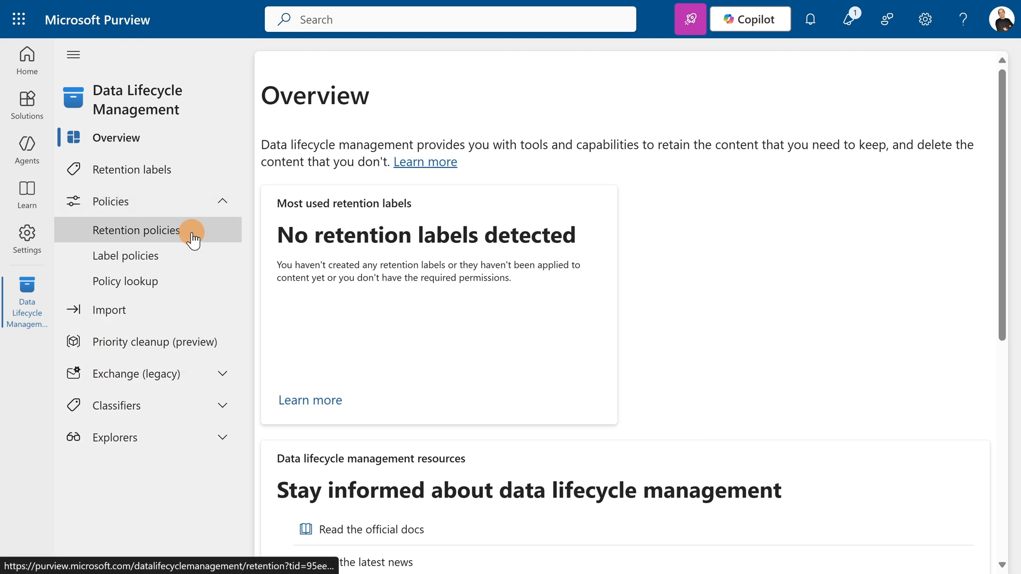
left_click(137, 229)
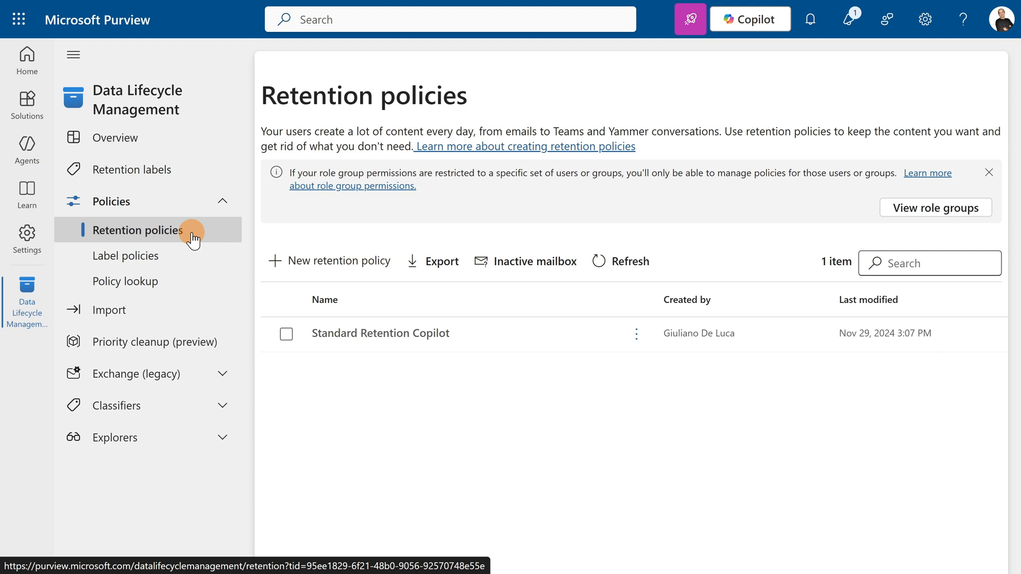
Step: Start a new retention policy named 'Copilot Policy' and continue to the admin unit scope
left_click(330, 261)
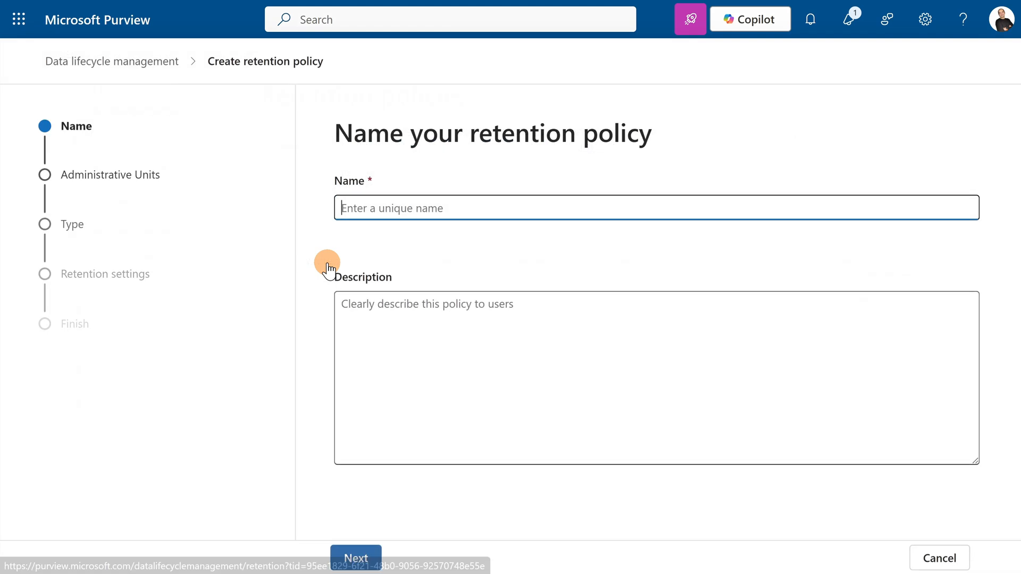
type("cy")
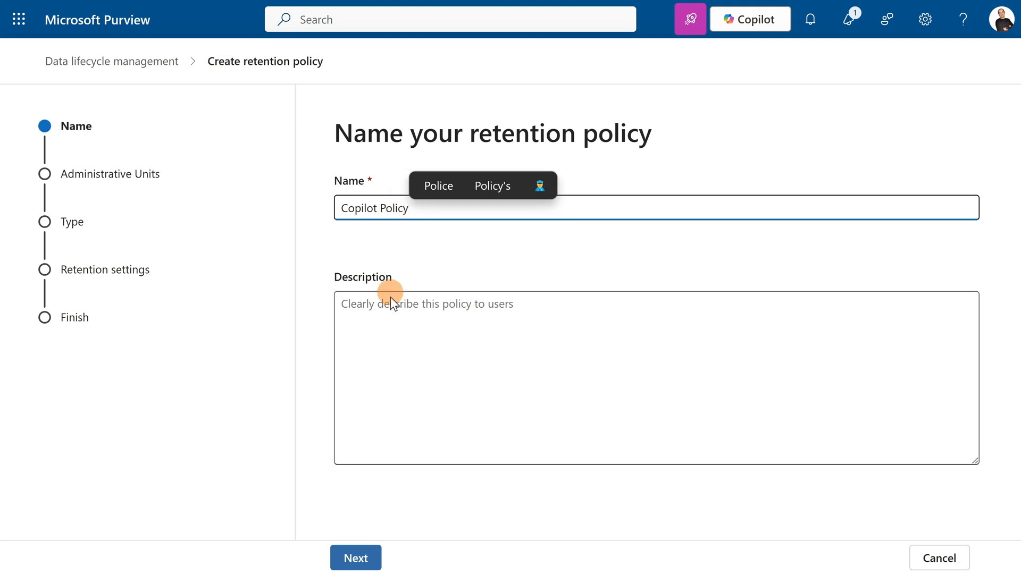
left_click(357, 572)
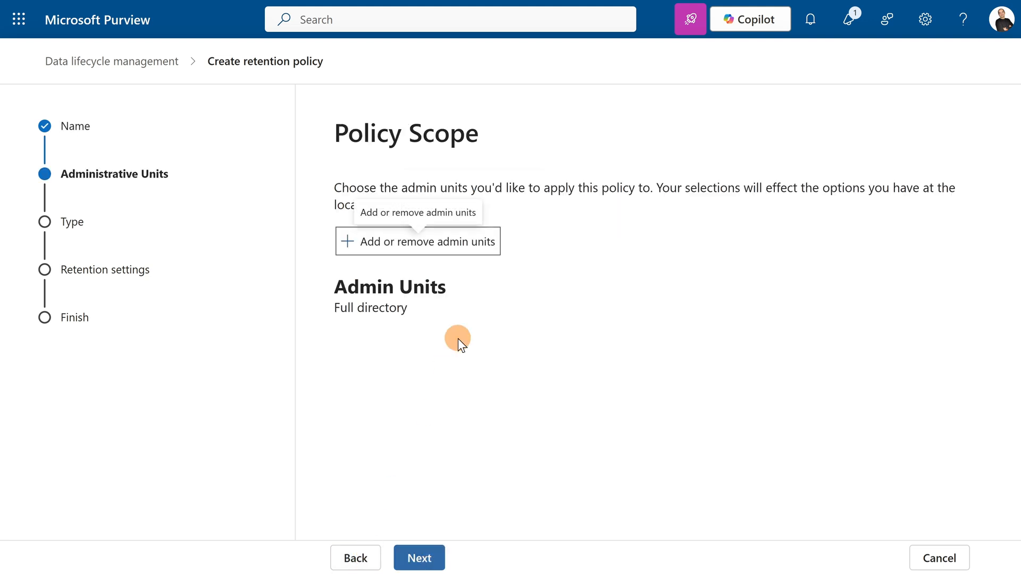
mouse_move(416, 310)
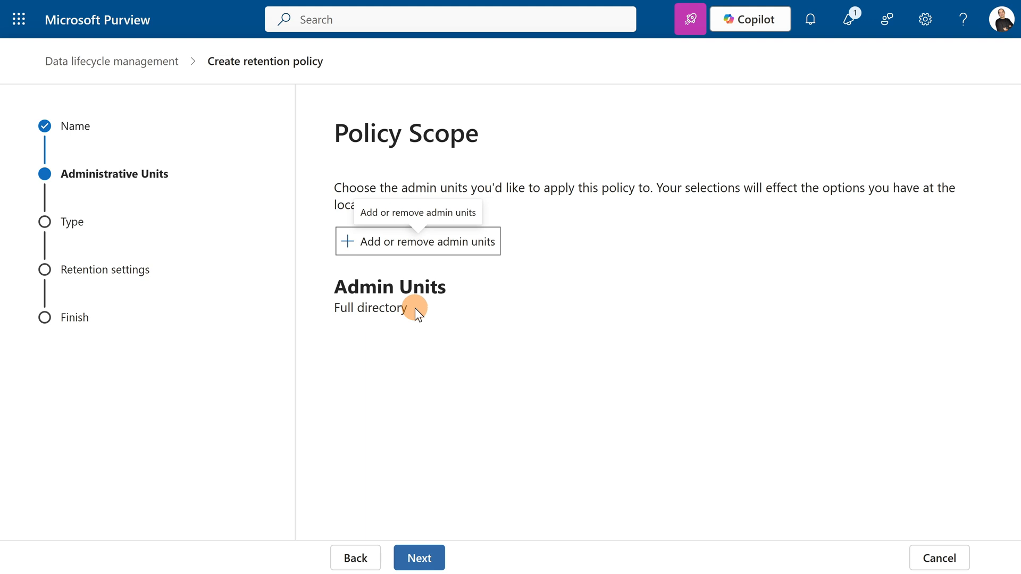
mouse_move(430, 328)
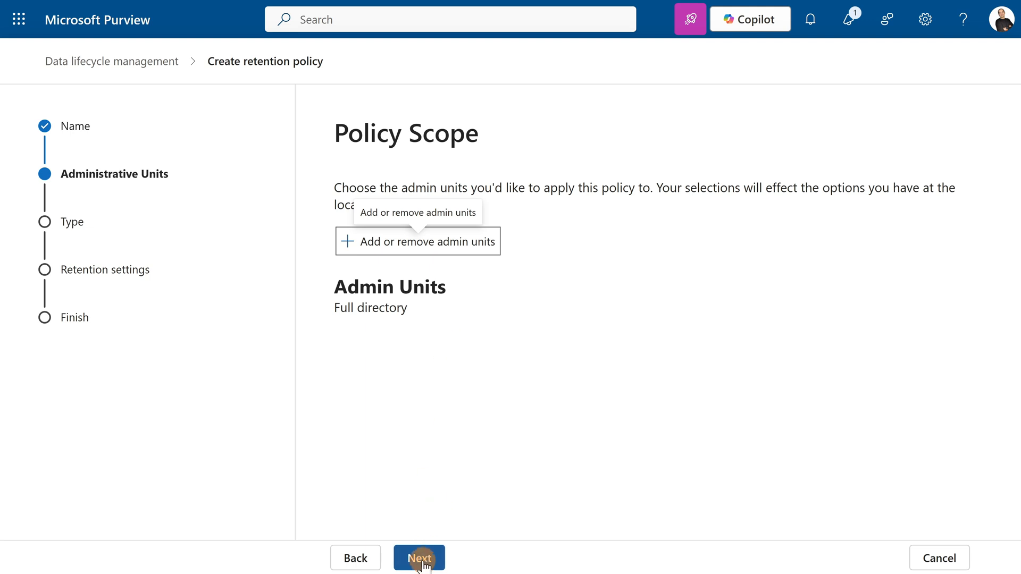
Step: Keep the Full directory scope, choose the Static policy type and continue to locations
left_click(419, 572)
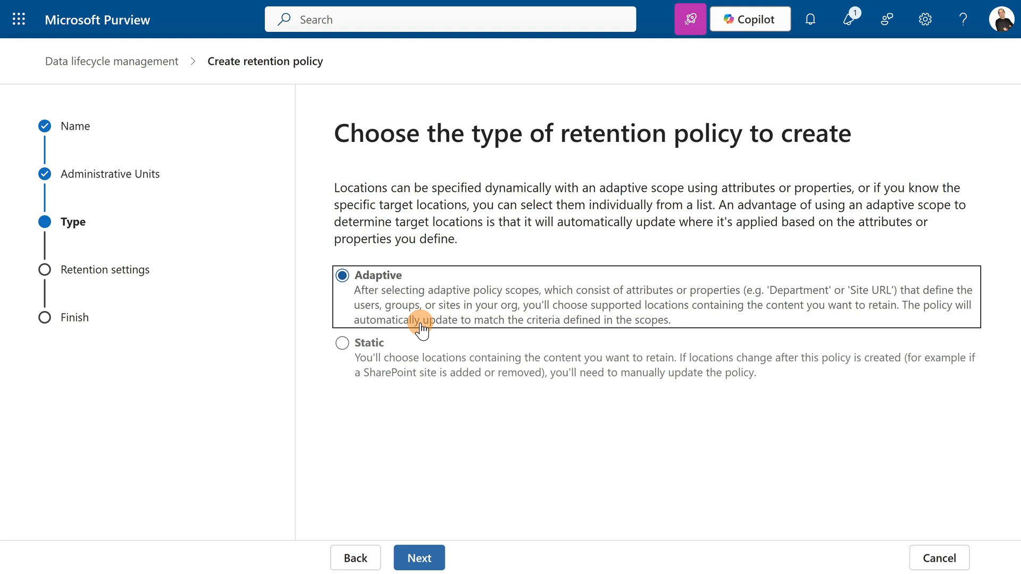
left_click(343, 343)
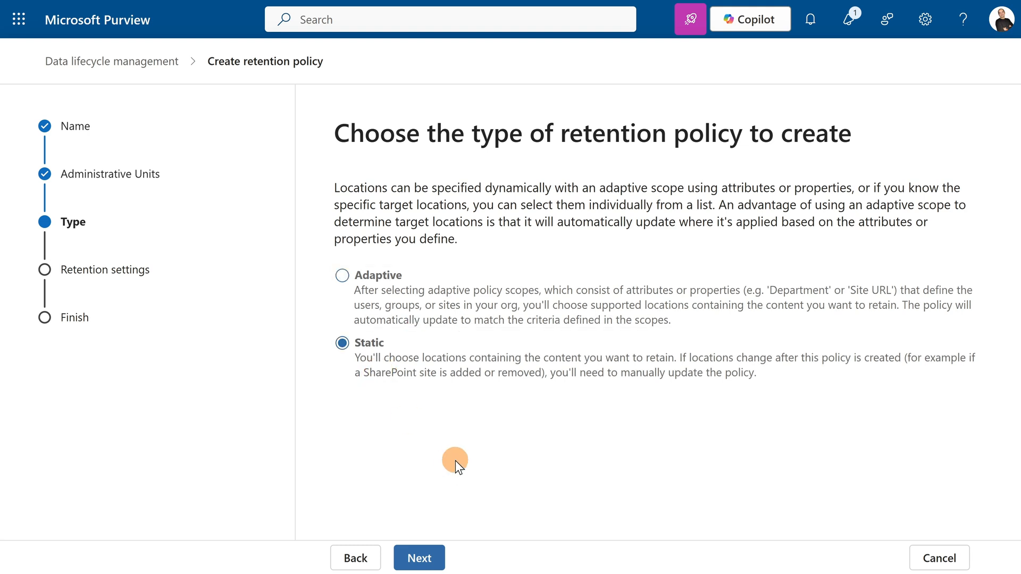
left_click(419, 572)
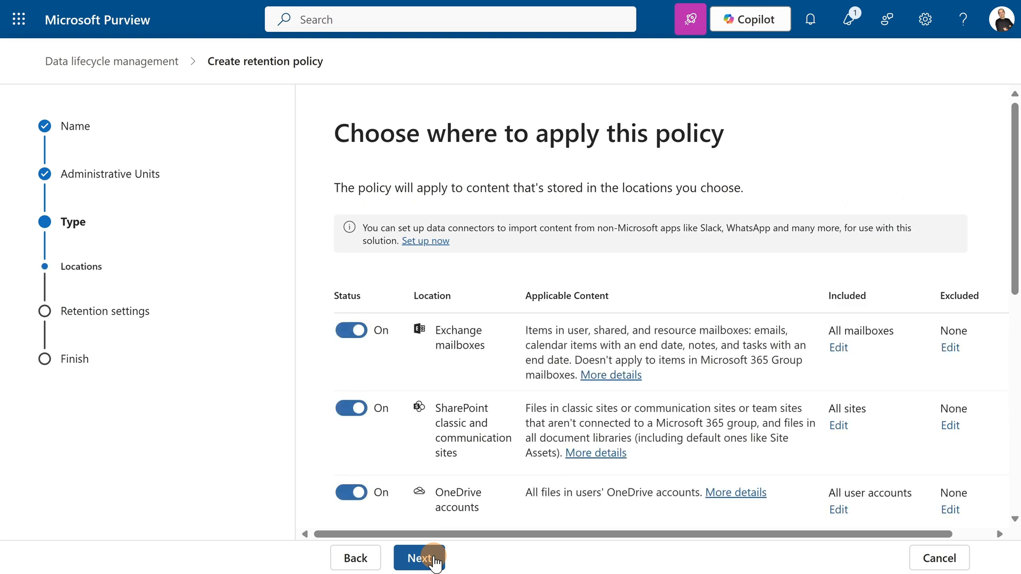
Step: Switch off the Exchange mailboxes, SharePoint sites and OneDrive accounts locations, leaving all locations off
scroll("down", 3)
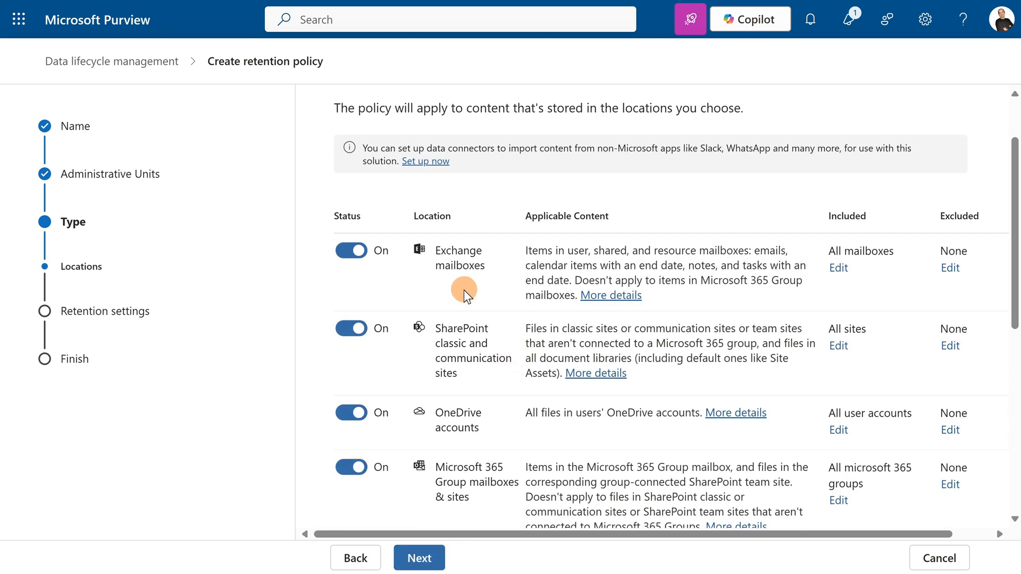
scroll("down", 3)
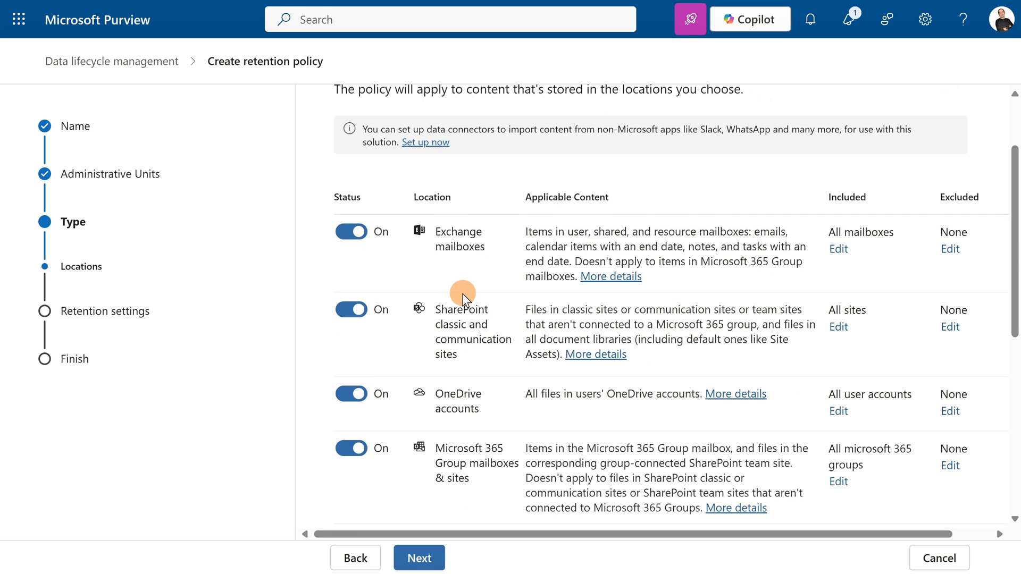
mouse_move(393, 256)
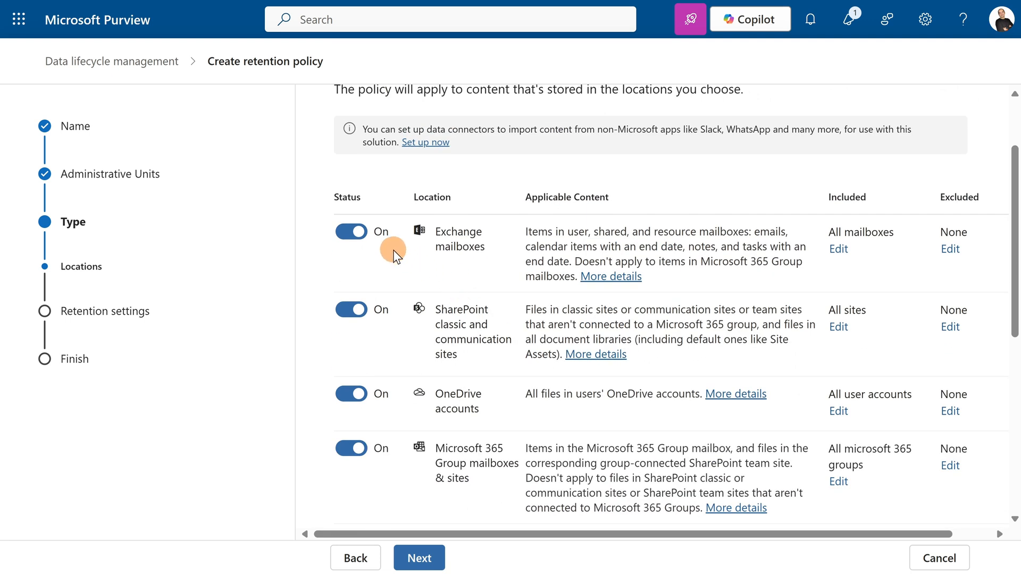
left_click(351, 231)
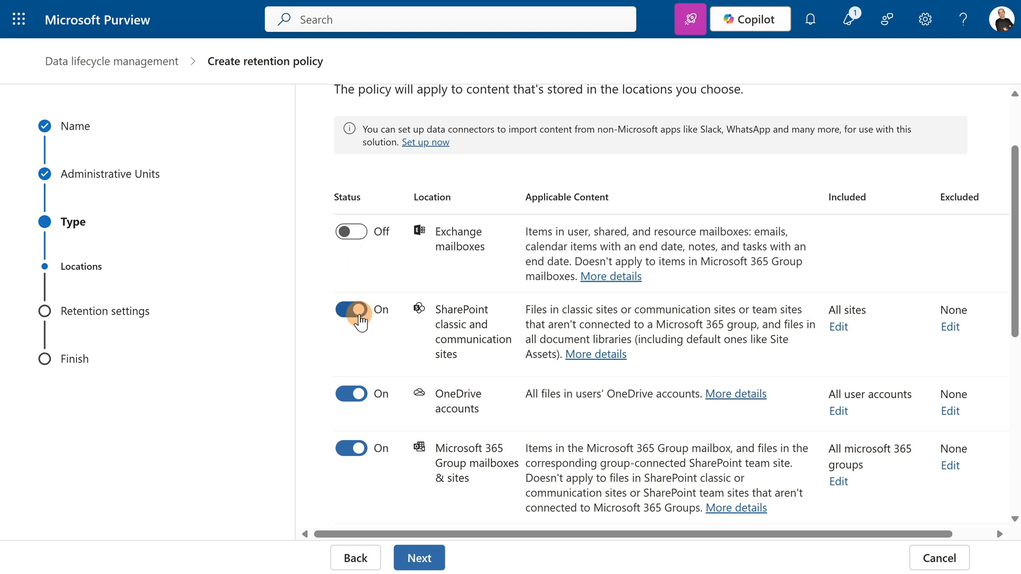
left_click(351, 309)
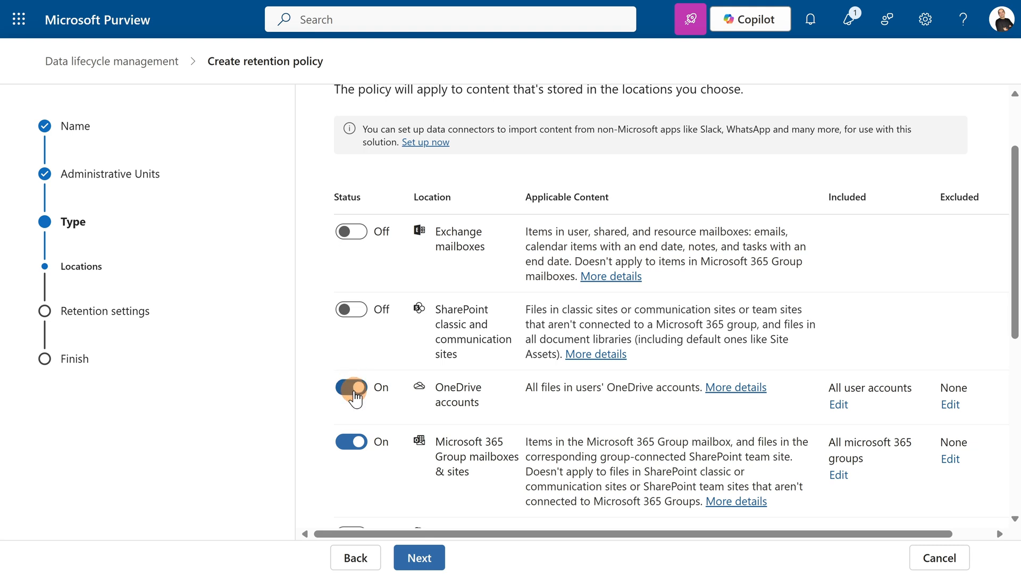
left_click(351, 393)
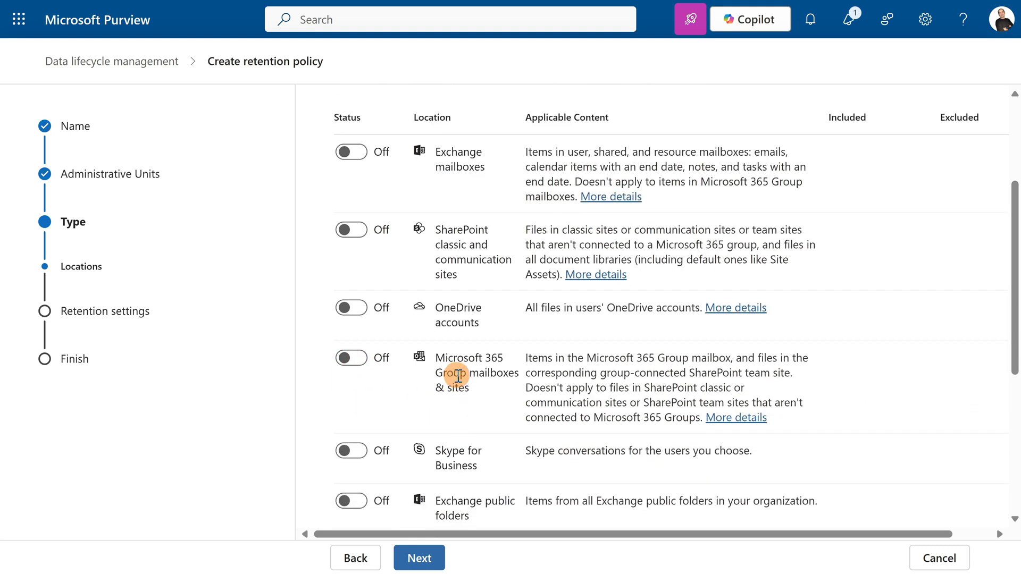
scroll("down", 3)
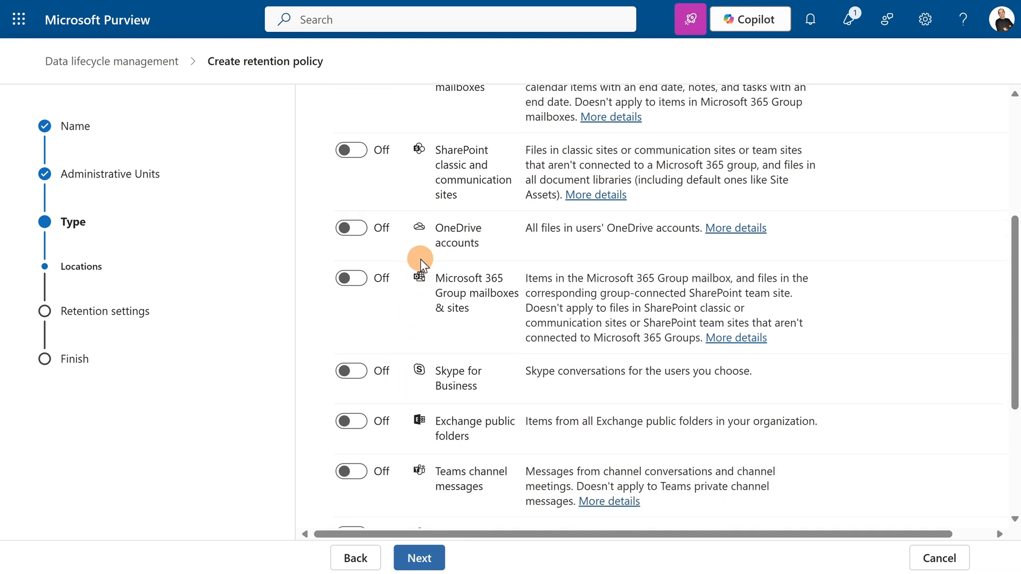
scroll("down", 3)
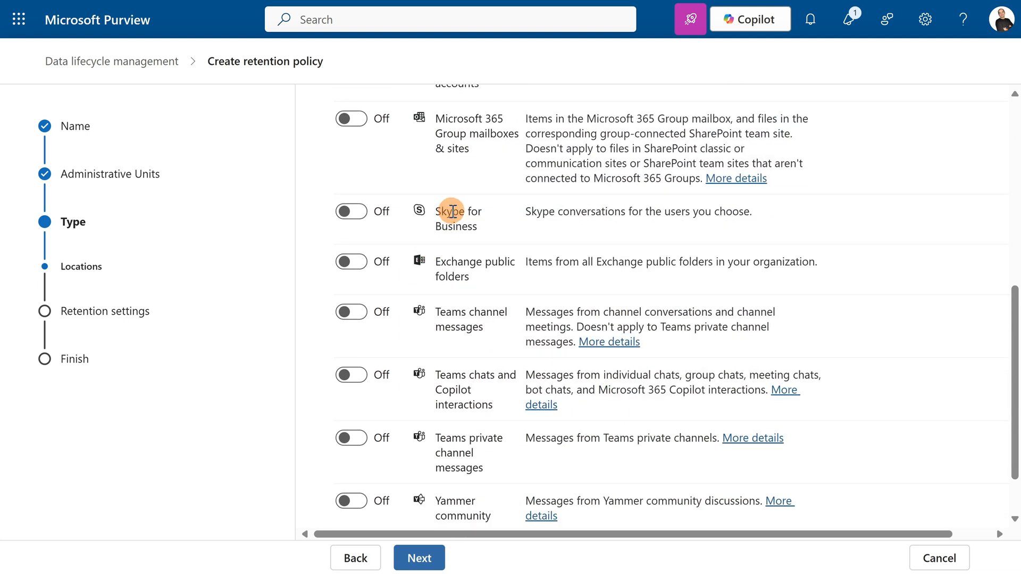
scroll("down", 3)
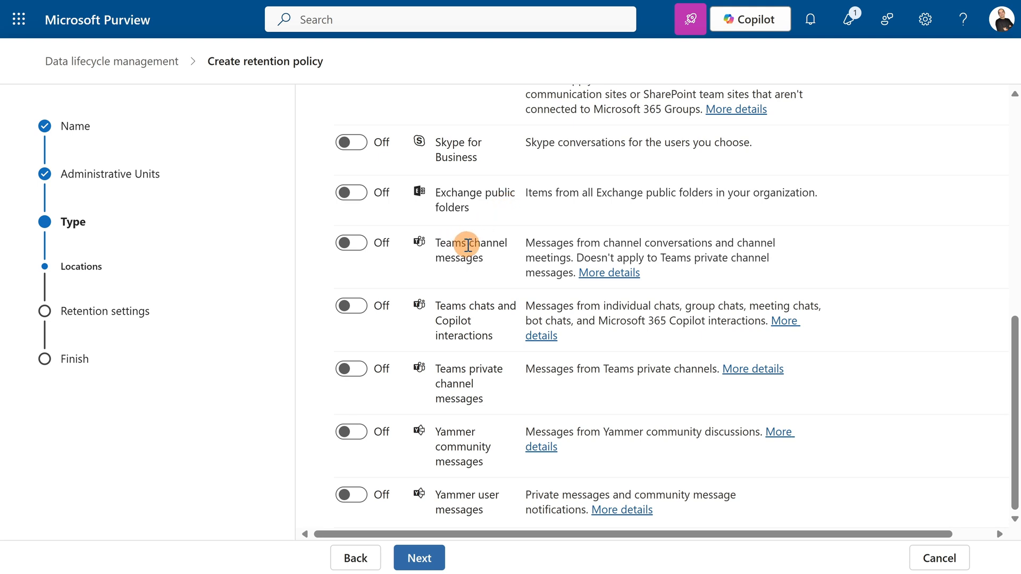
mouse_move(440, 320)
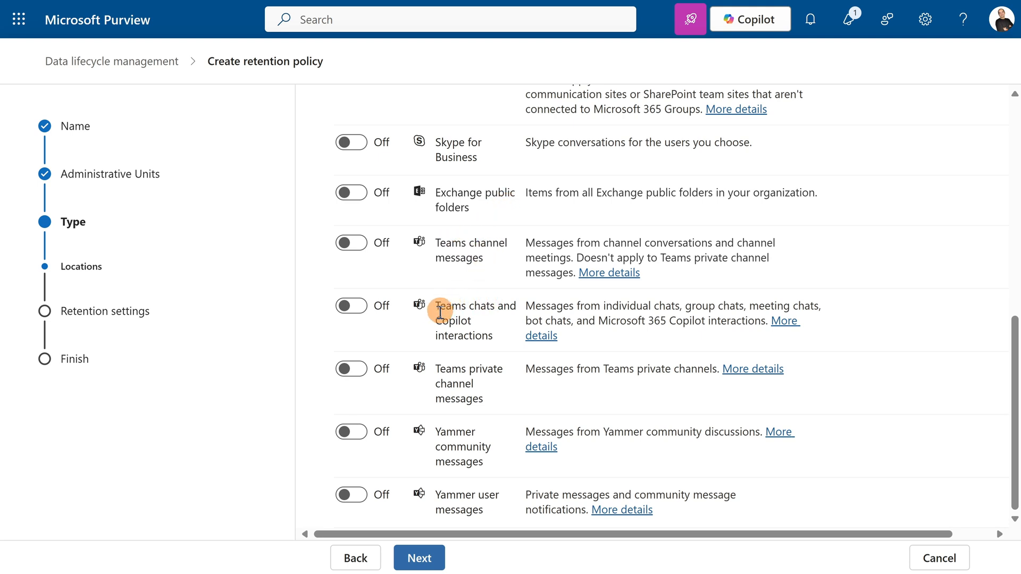
mouse_move(446, 360)
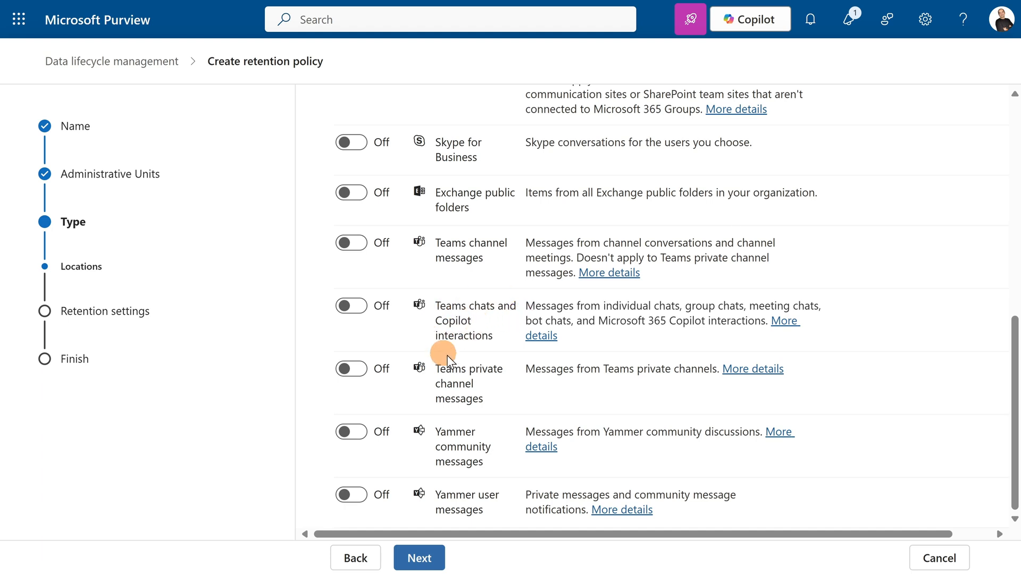
mouse_move(411, 321)
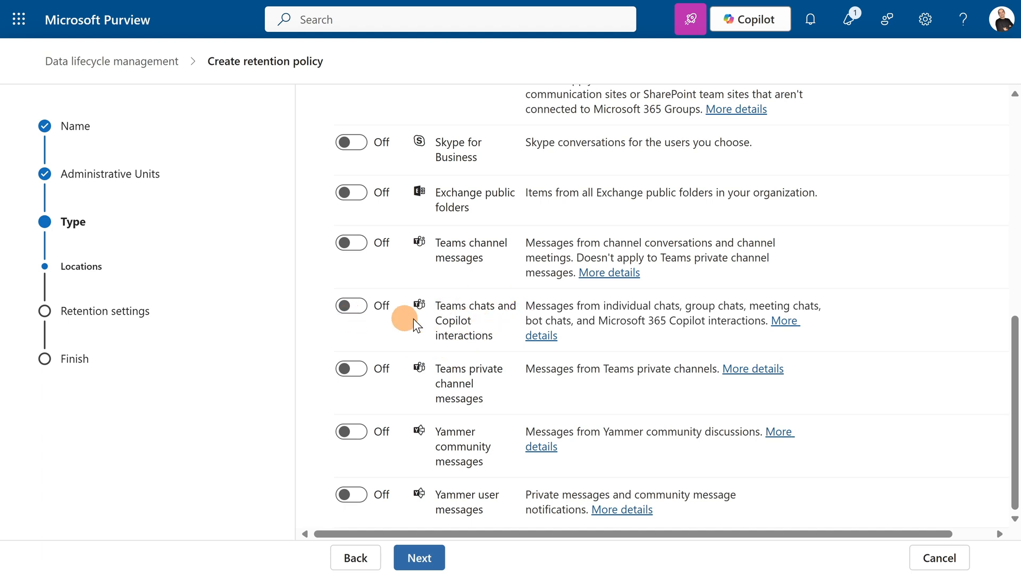
Step: Turn on Teams chats and Copilot interactions for all users and continue to retention settings
left_click(351, 306)
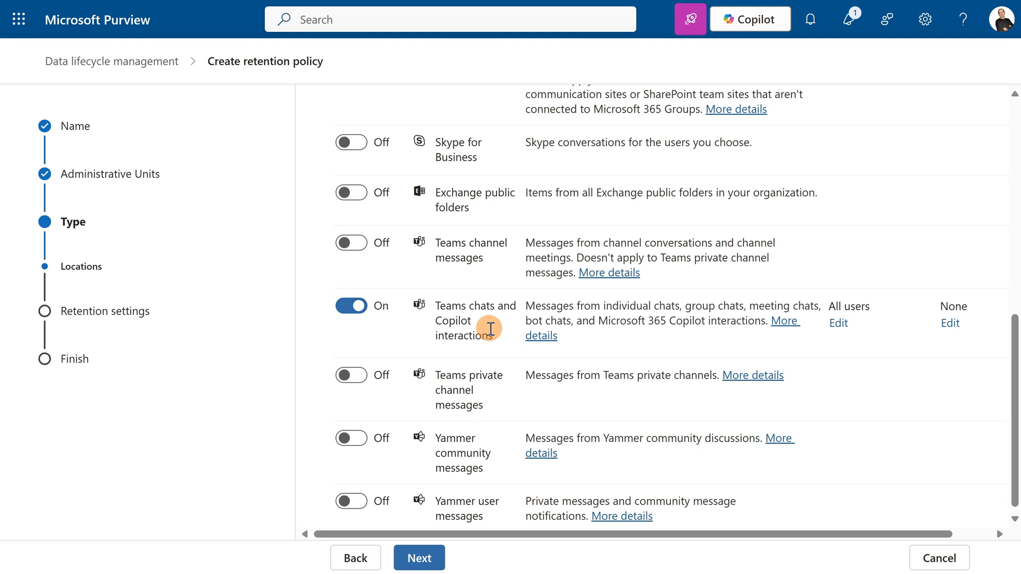
mouse_move(836, 347)
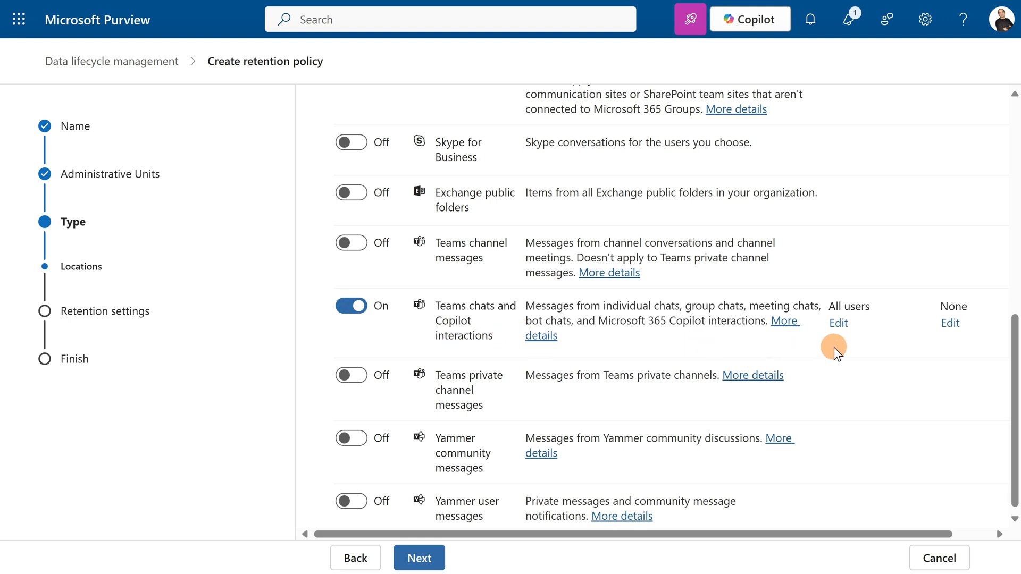
mouse_move(838, 323)
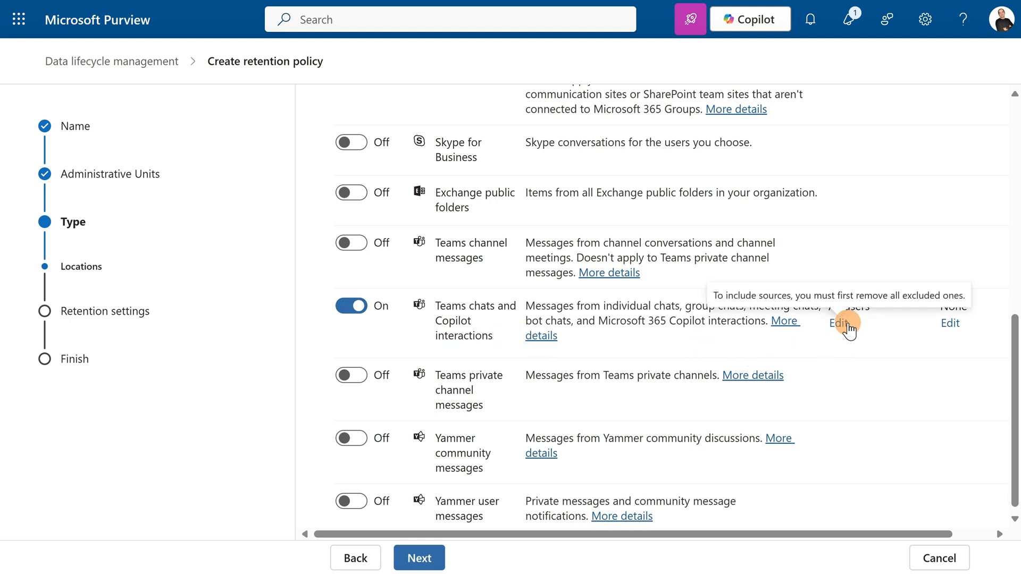
mouse_move(863, 329)
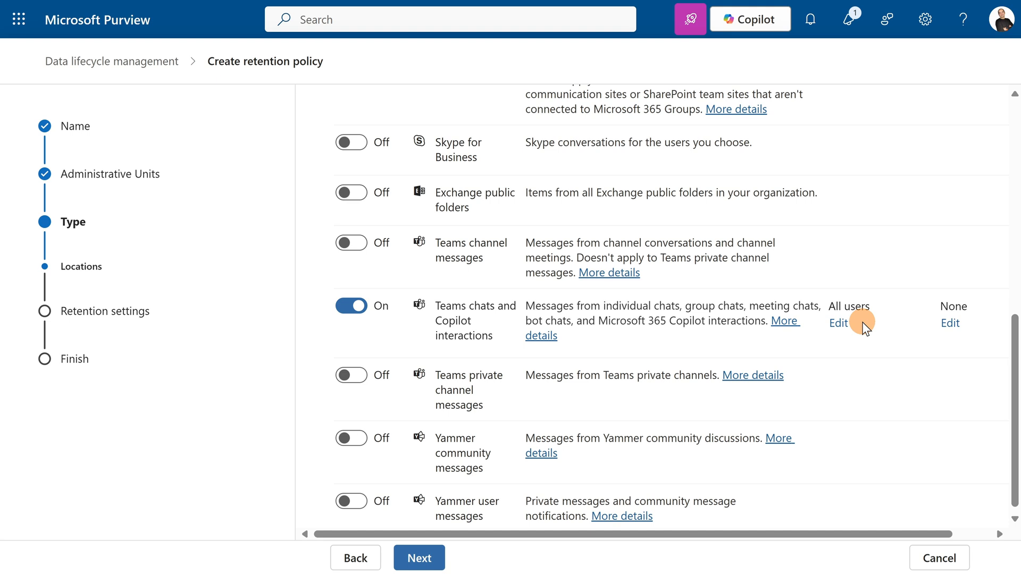
mouse_move(438, 555)
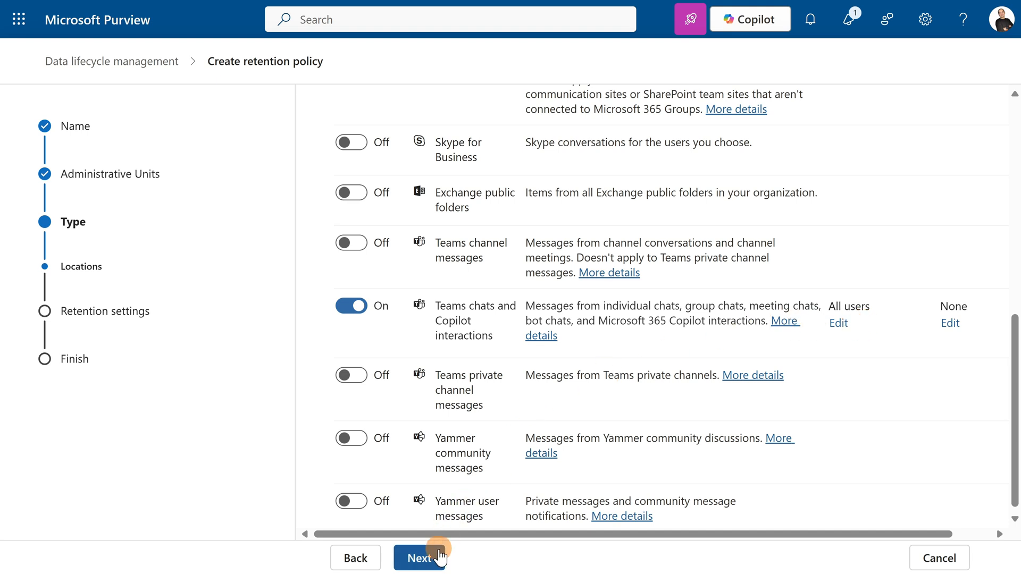
left_click(420, 557)
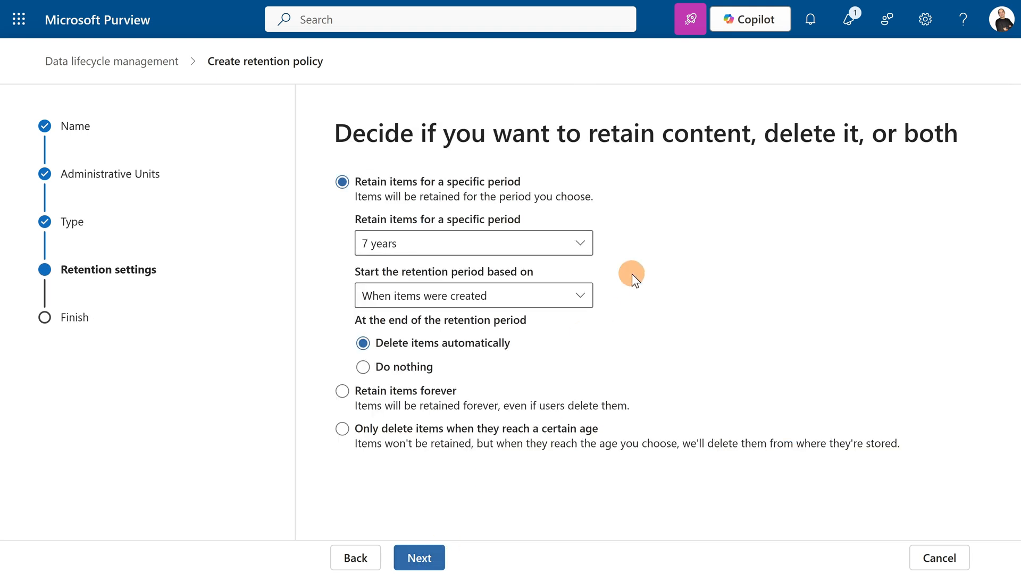
Step: Set a custom 1-month retention period from when items were created, with automatic deletion afterward
left_click(473, 243)
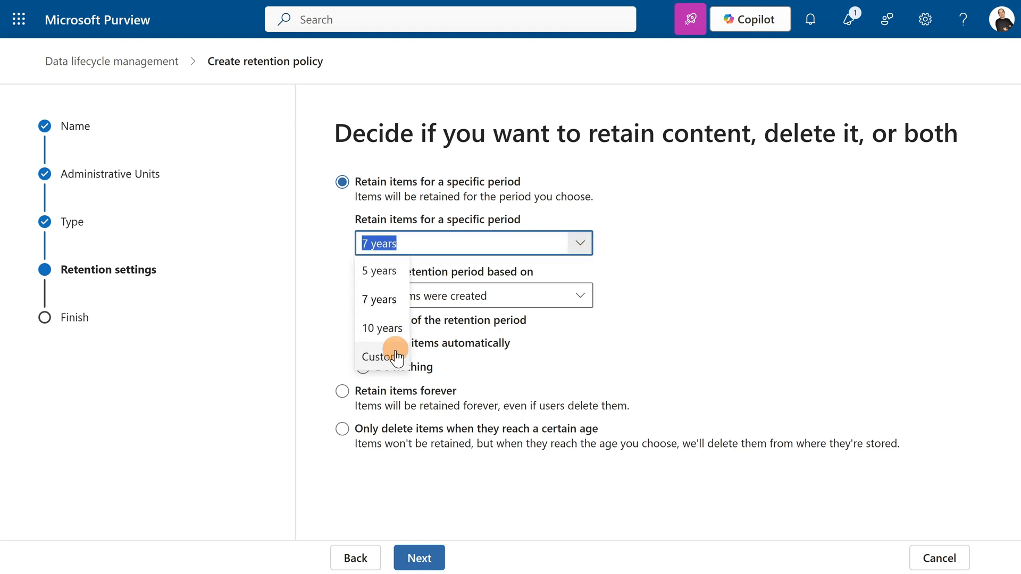
left_click(382, 356)
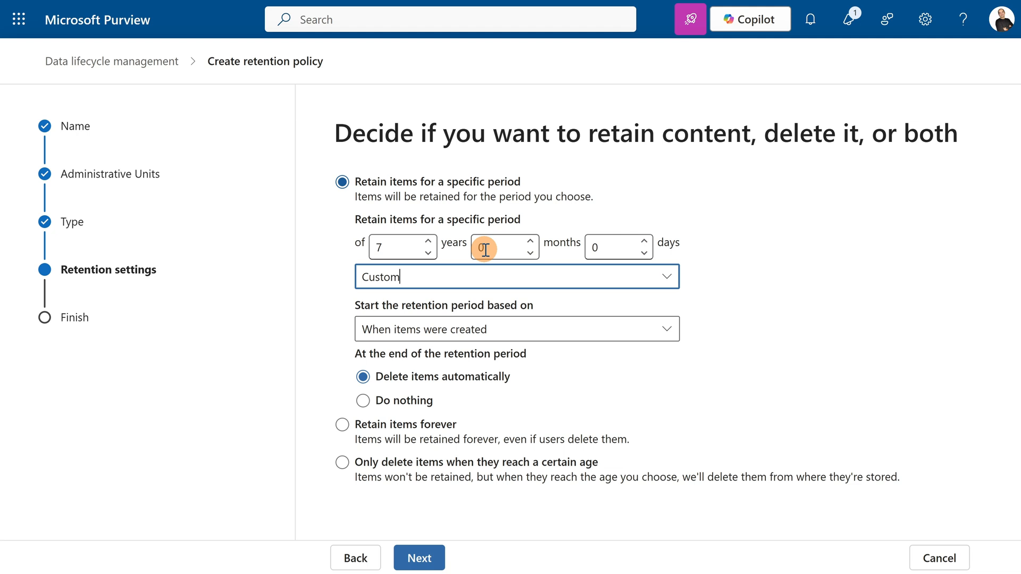
left_click(498, 247)
type("1")
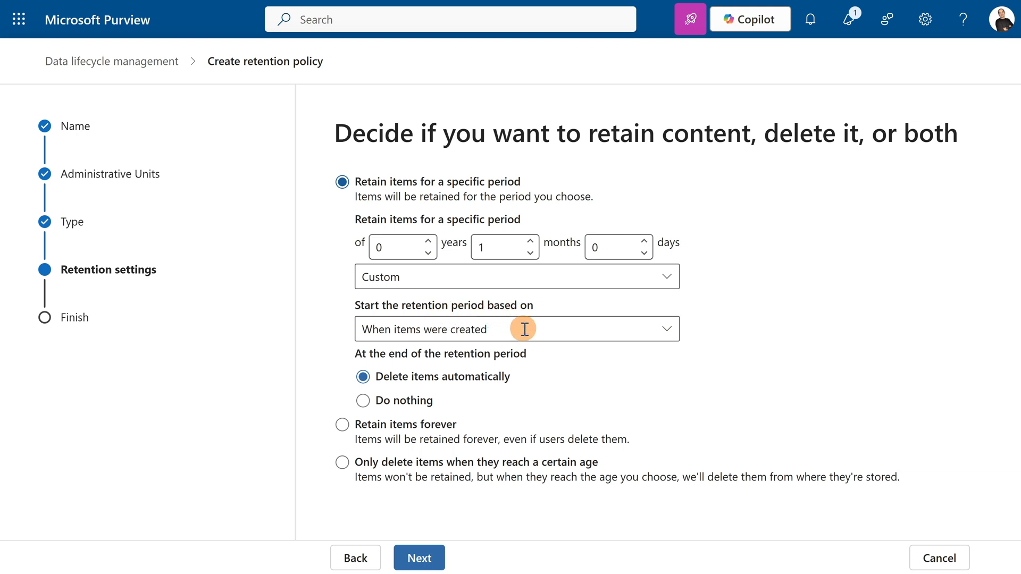
left_click(518, 330)
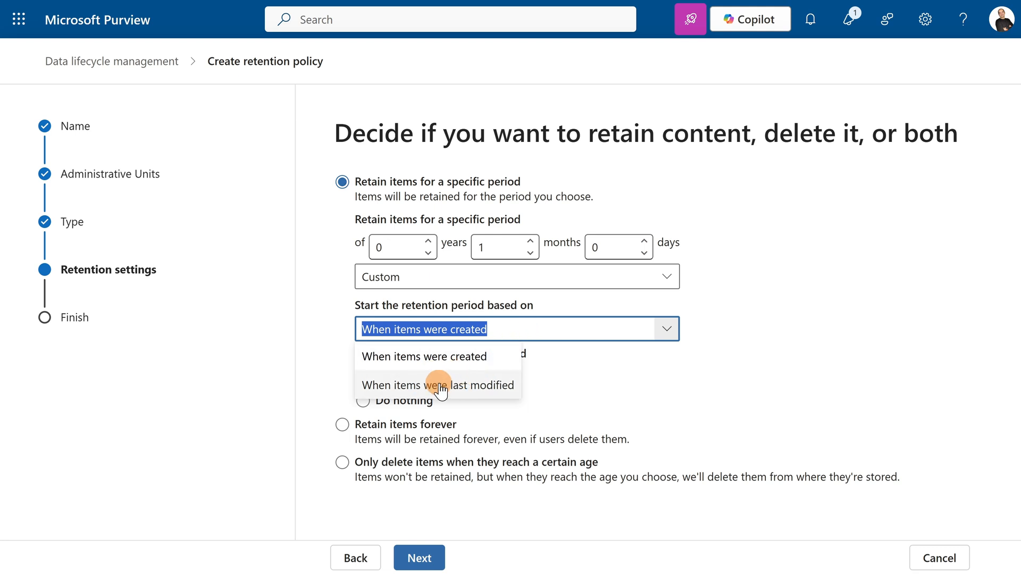
mouse_move(613, 382)
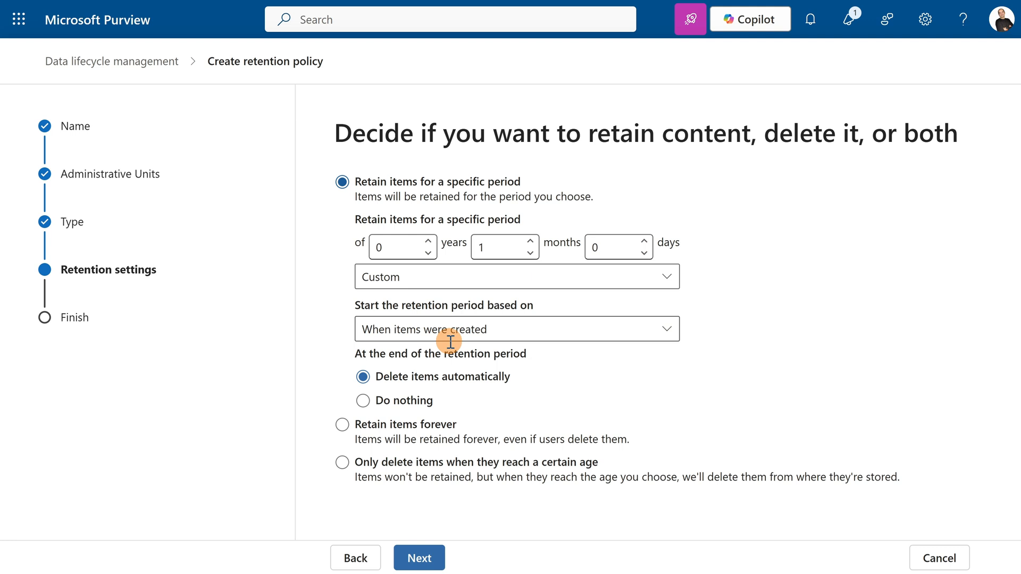
mouse_move(429, 370)
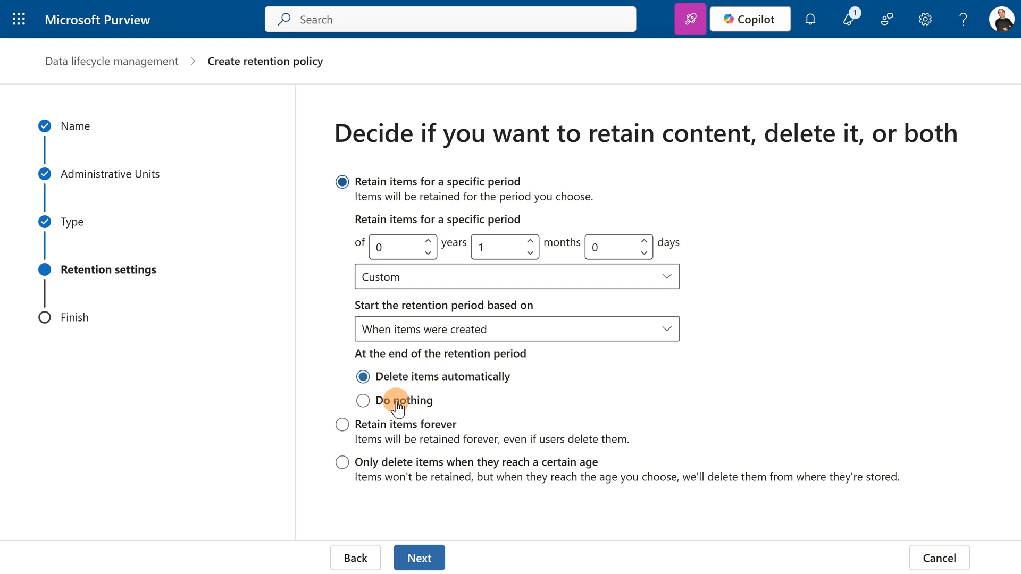
left_click(363, 401)
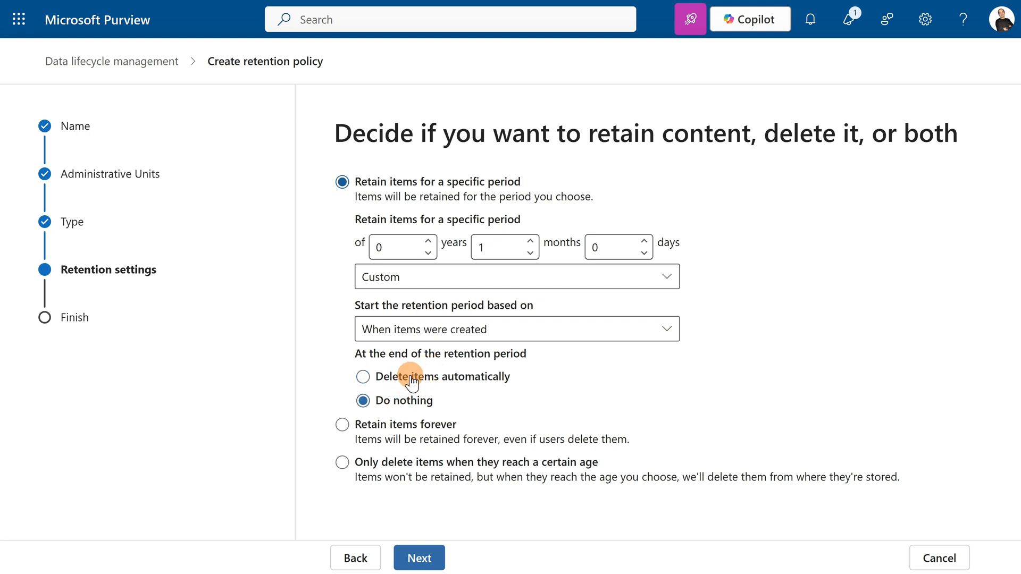
left_click(362, 377)
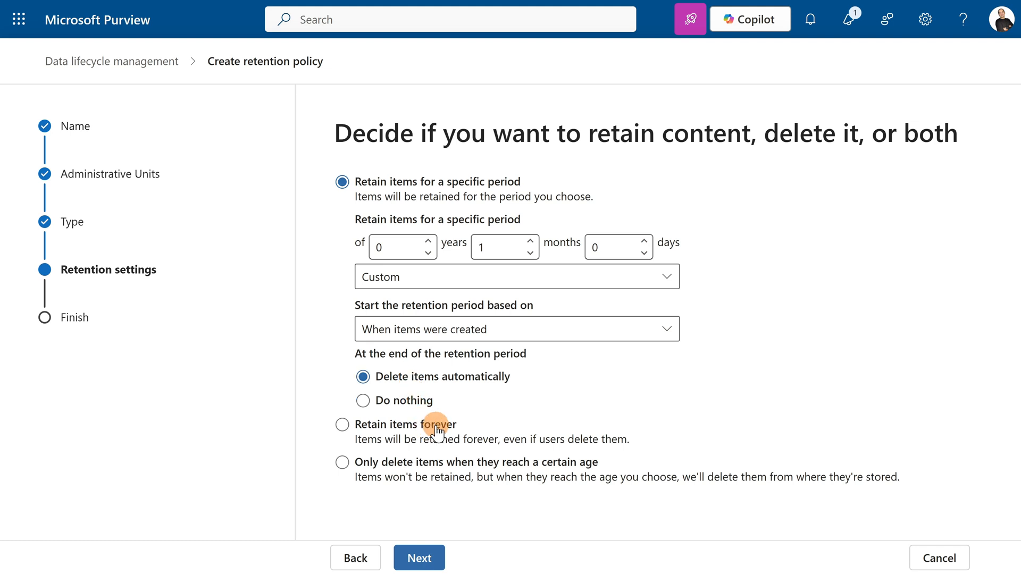
mouse_move(413, 482)
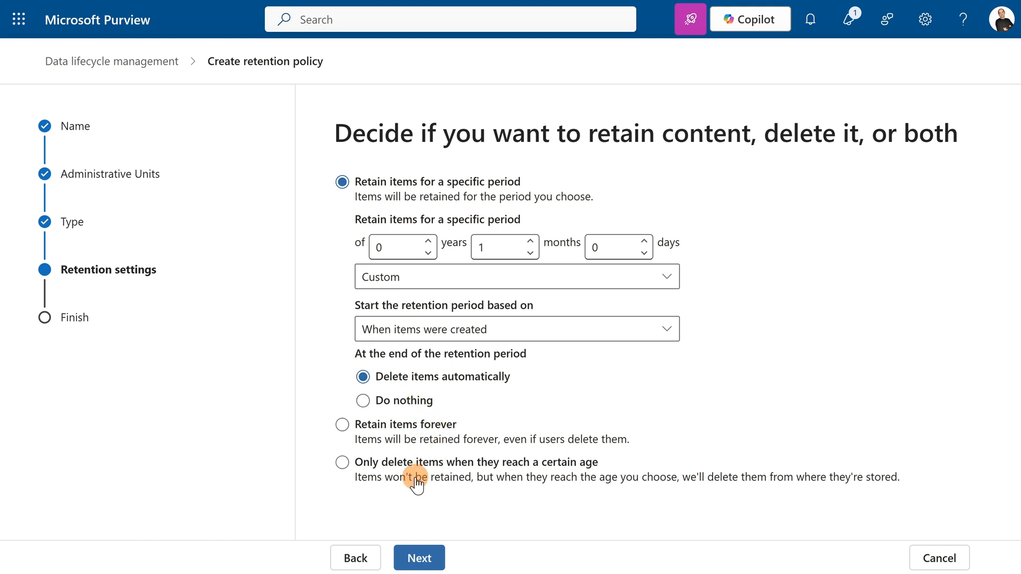
mouse_move(589, 482)
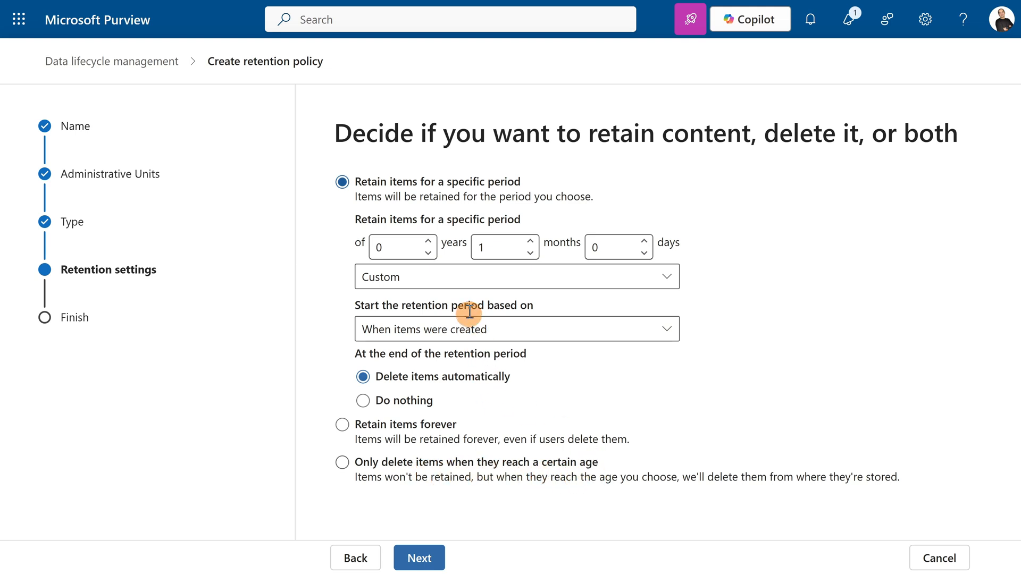
mouse_move(569, 257)
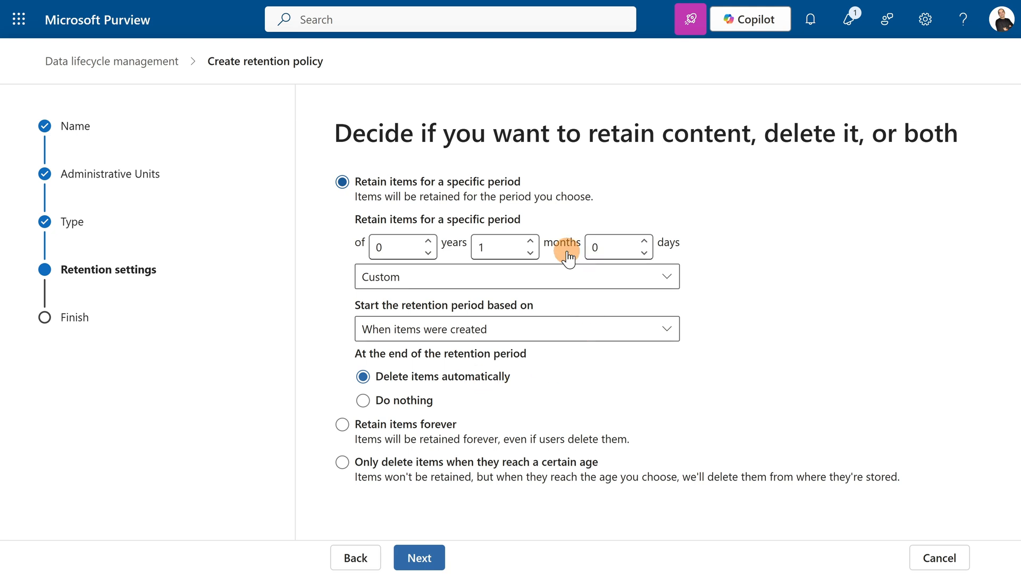
mouse_move(619, 436)
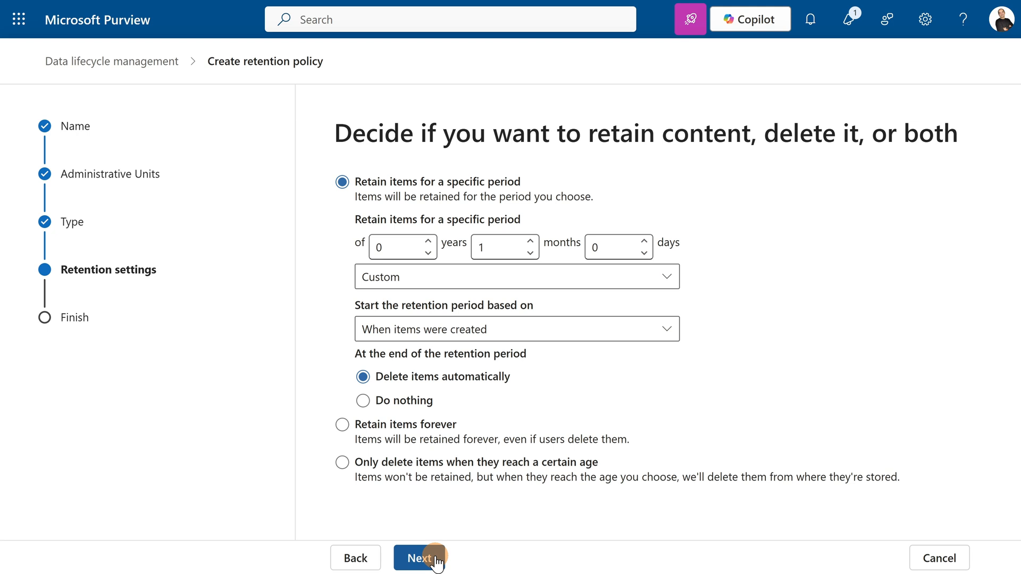
Step: Continue to Review and finish showing the Teams/Copilot location and 1-month retention summary
left_click(421, 557)
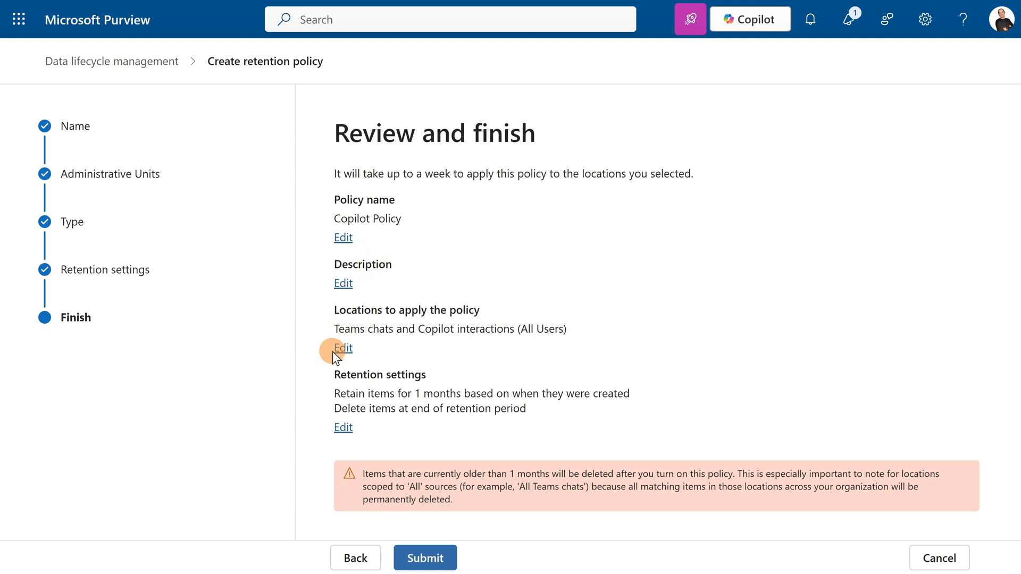
mouse_move(451, 352)
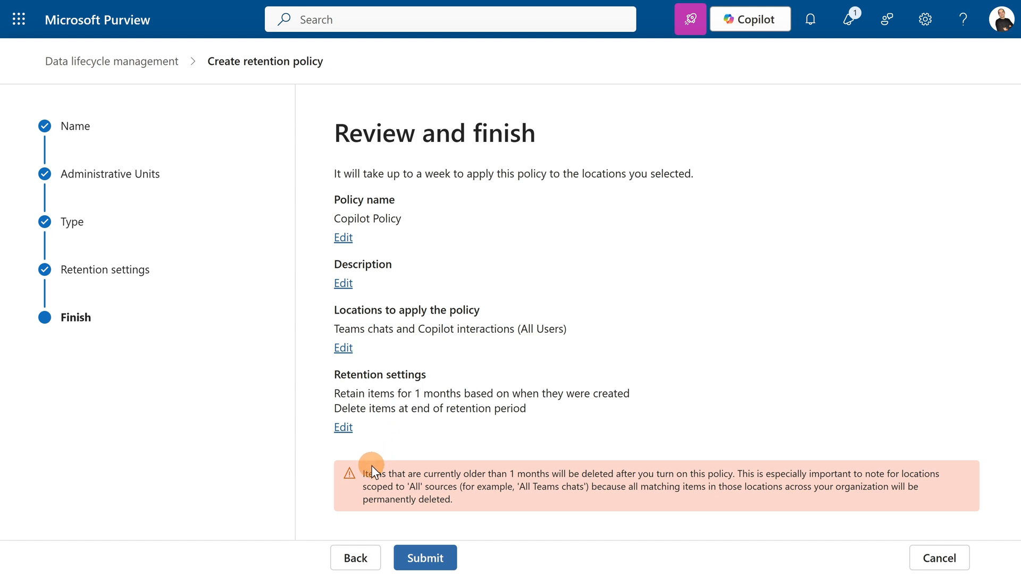
mouse_move(551, 478)
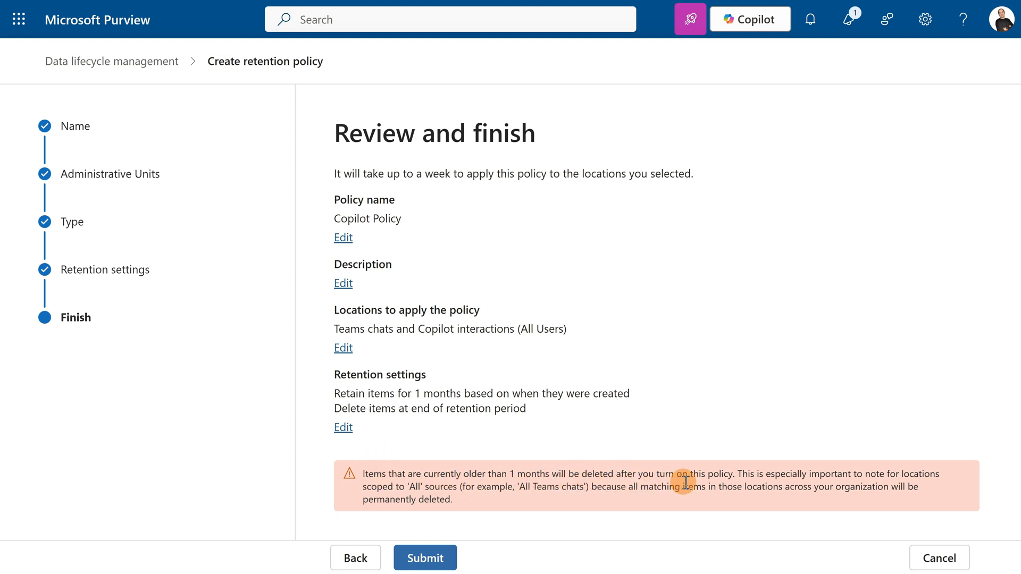
mouse_move(829, 508)
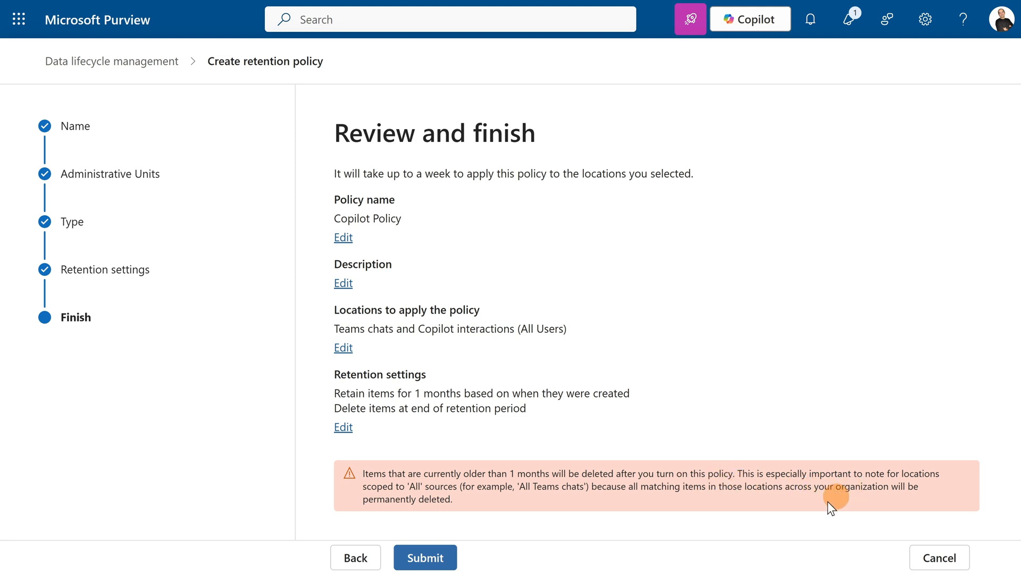
left_click(424, 558)
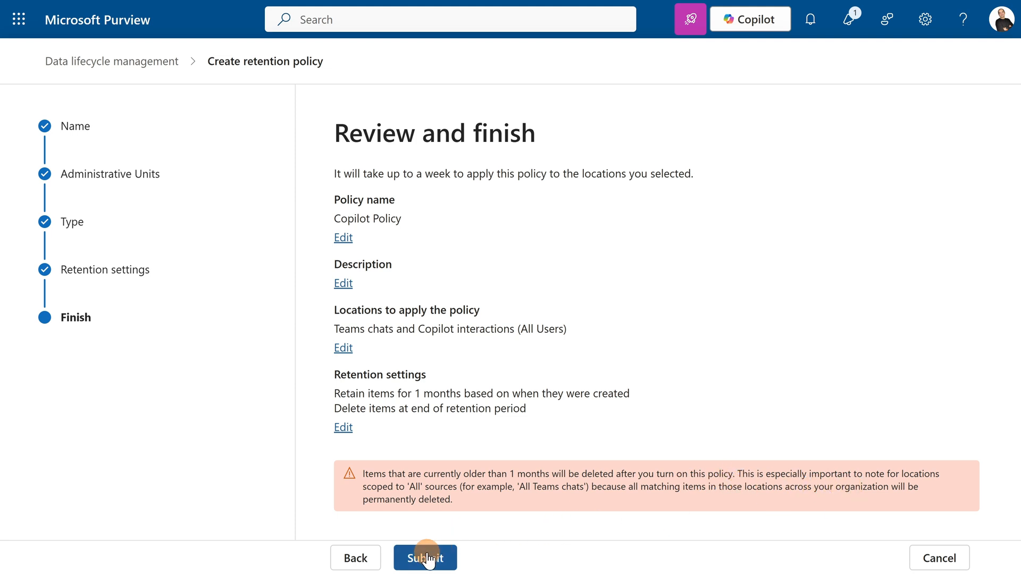
Step: Submit Copilot Policy and finish the wizard so it appears in the retention policies list
left_click(425, 557)
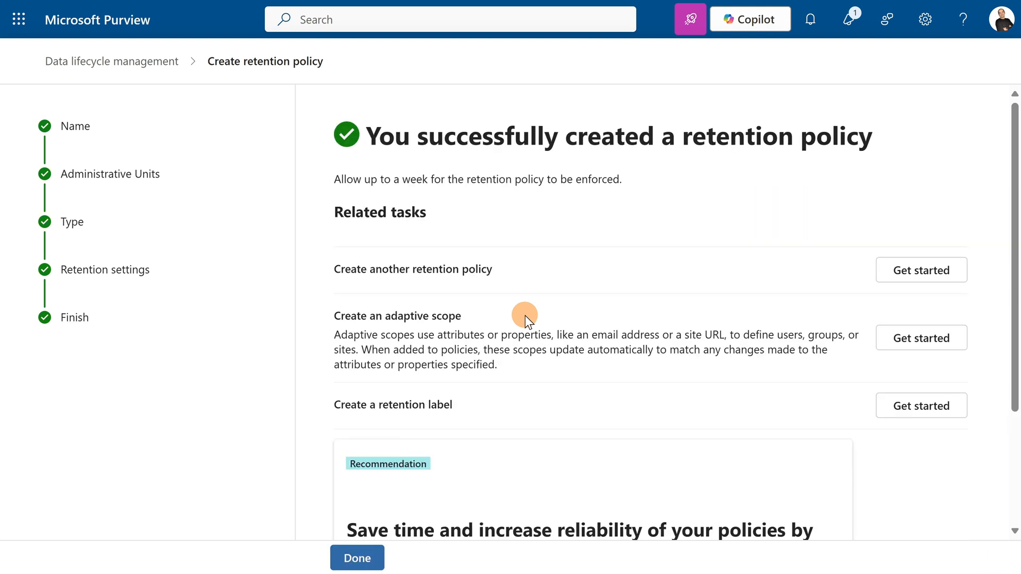
scroll("down", 3)
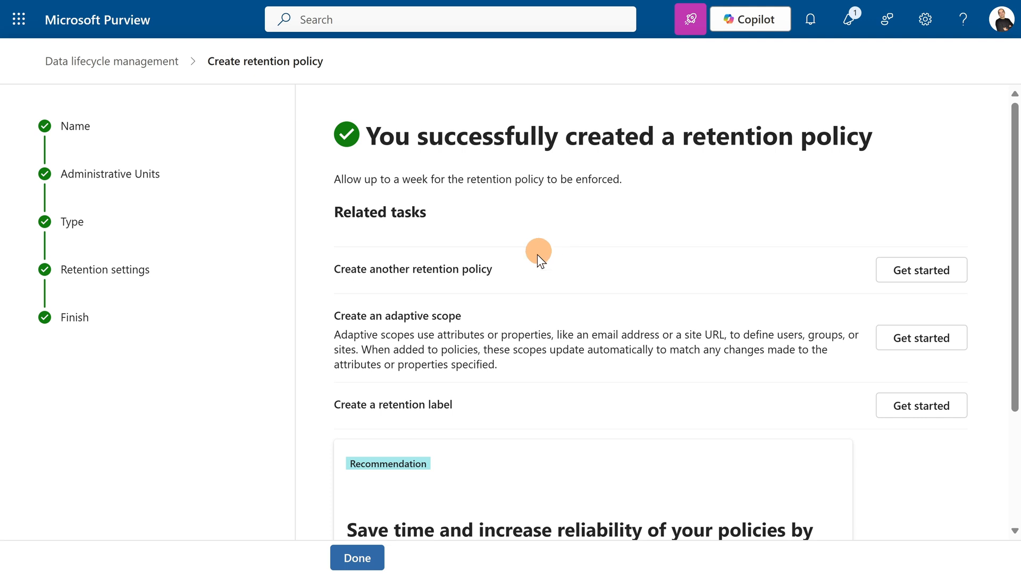
scroll("down", 3)
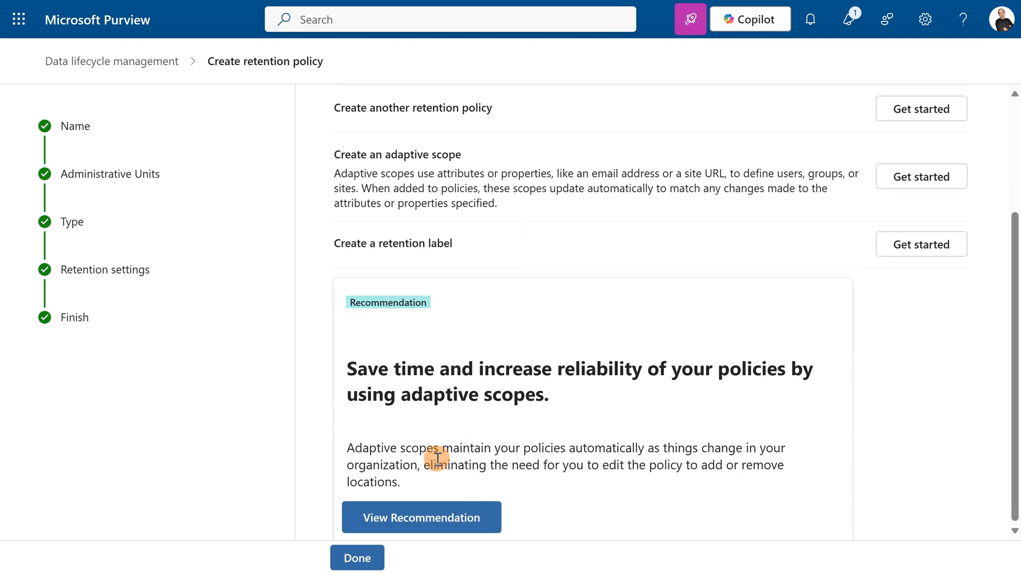
left_click(358, 558)
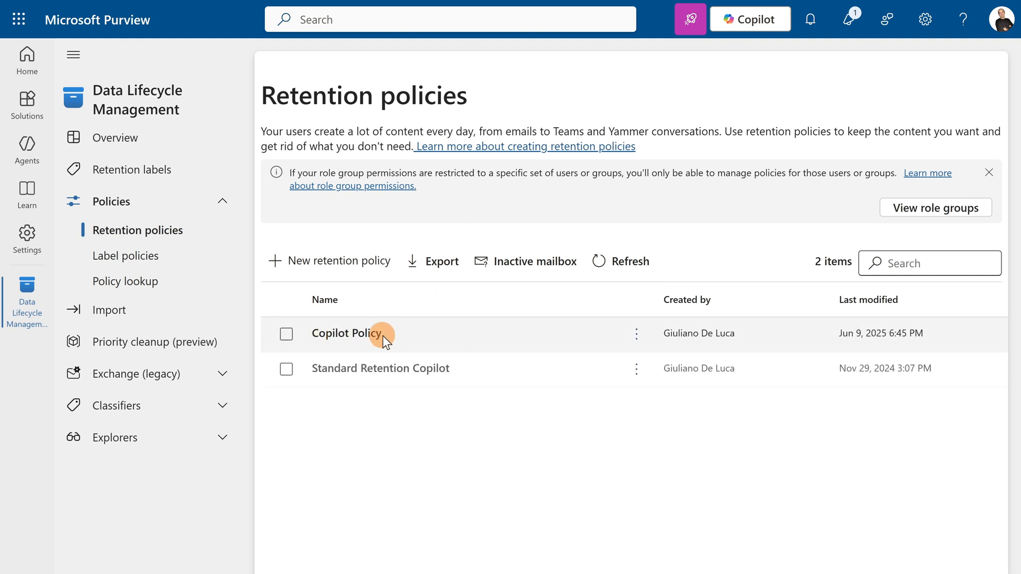
mouse_move(481, 339)
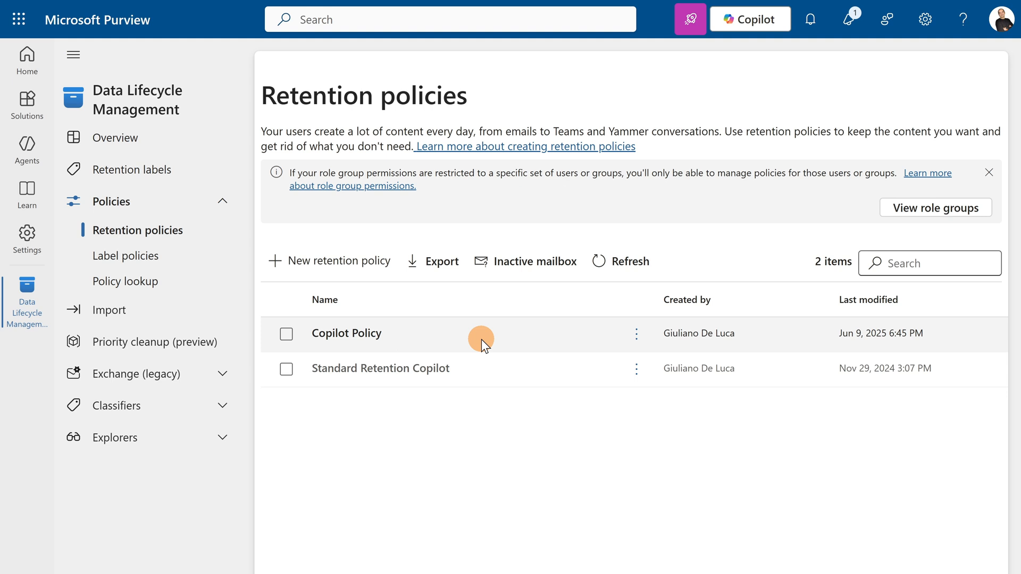
mouse_move(465, 340)
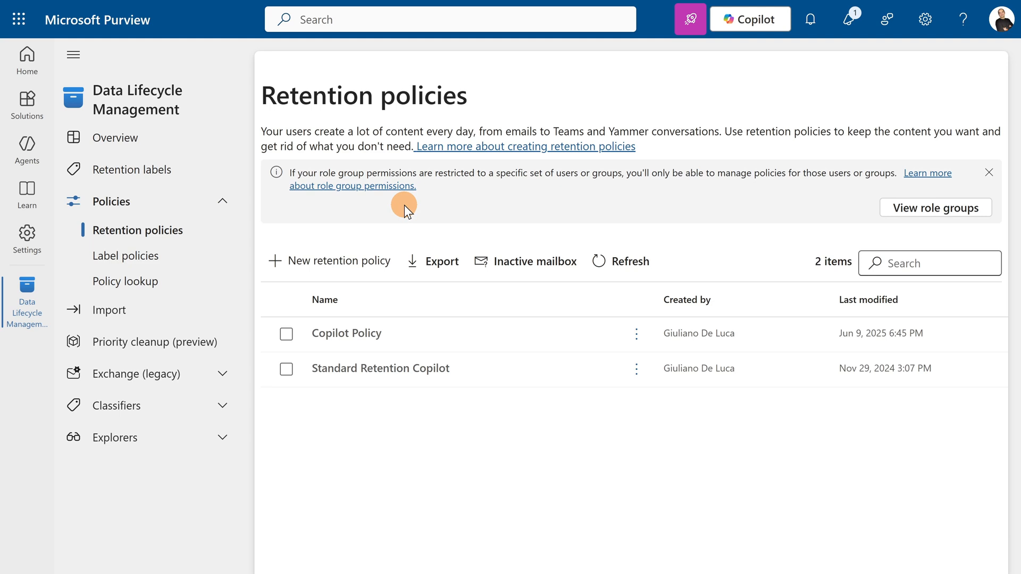
mouse_move(311, 238)
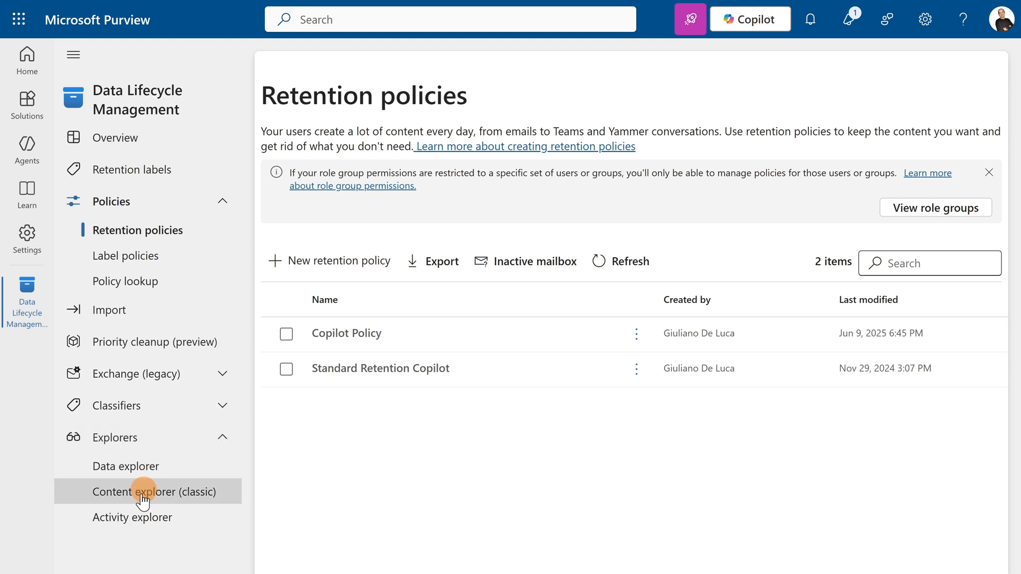
Step: View the Activity explorer chart of daily Copilot interaction and classification stamp counts
left_click(132, 517)
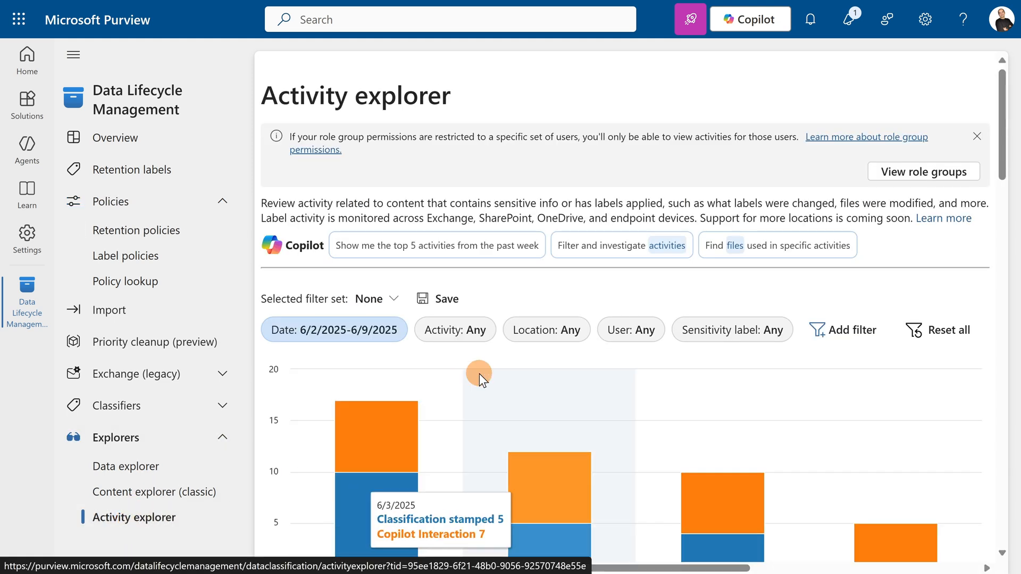
scroll("down", 3)
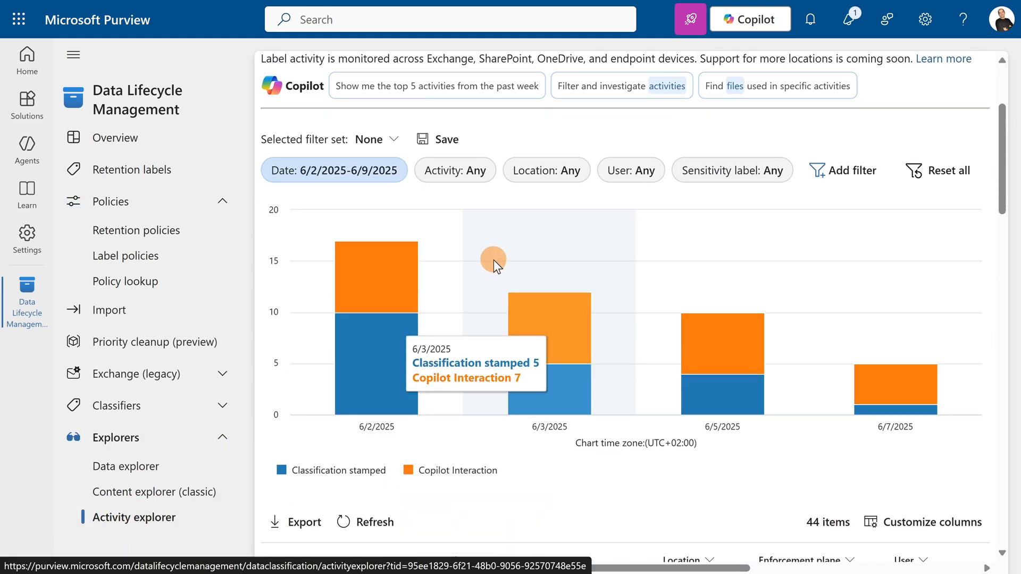
mouse_move(387, 266)
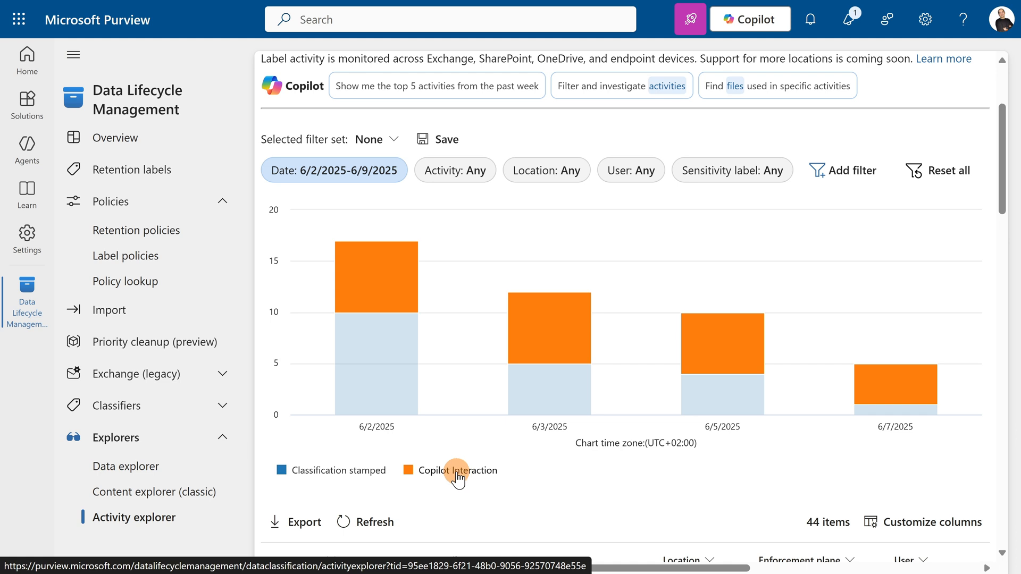
mouse_move(467, 415)
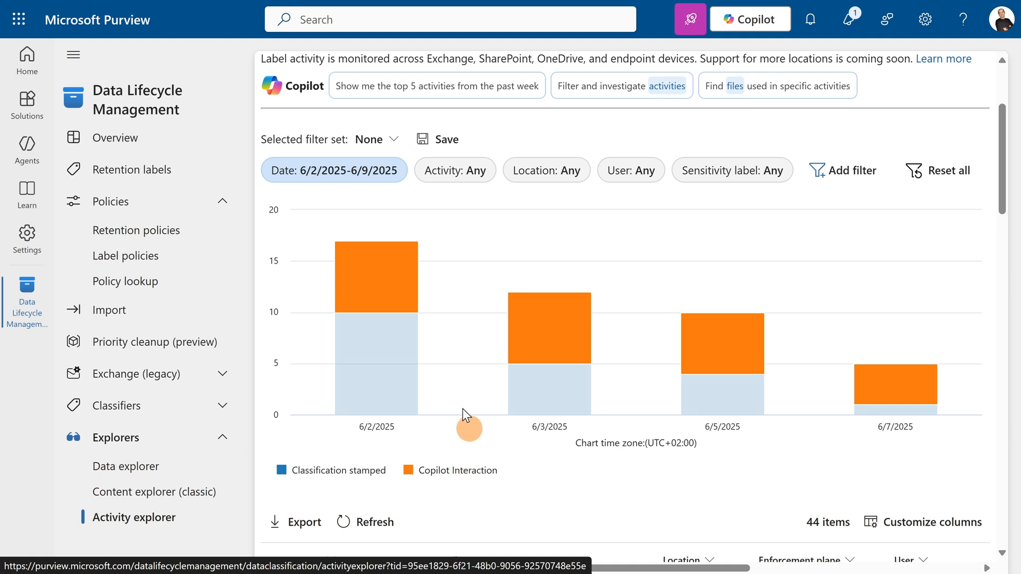
mouse_move(528, 325)
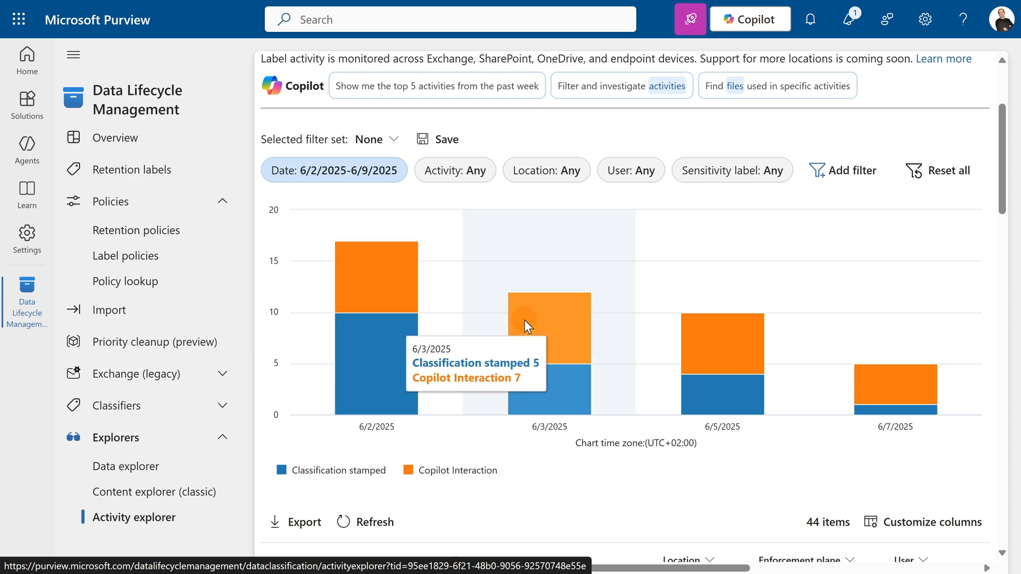
scroll("down", 3)
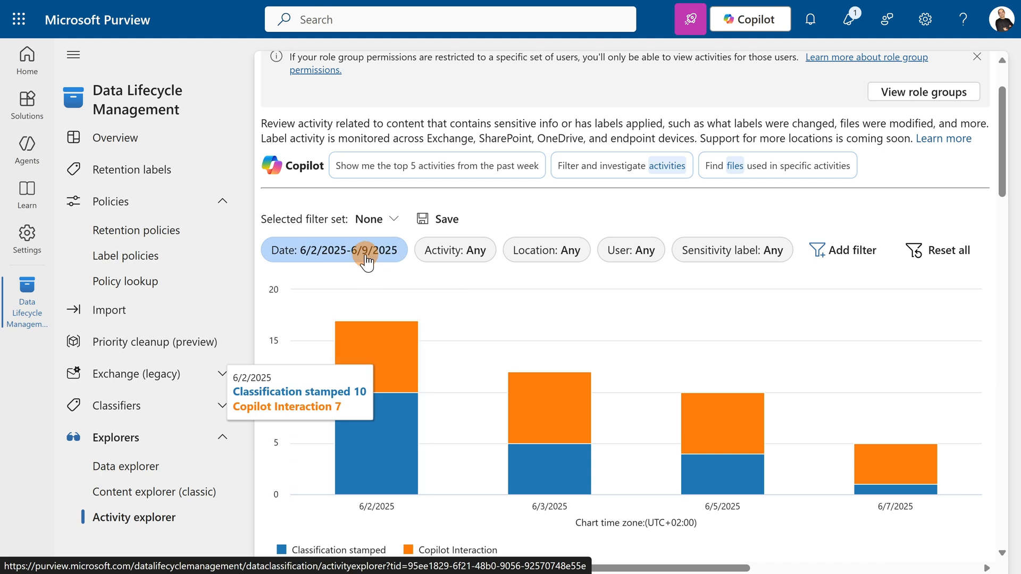
mouse_move(592, 355)
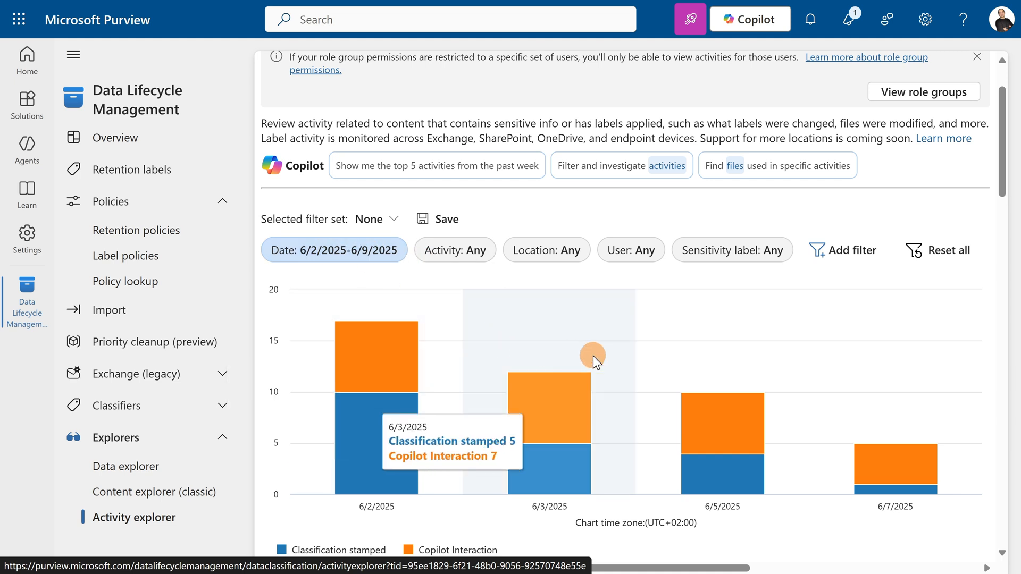
mouse_move(725, 411)
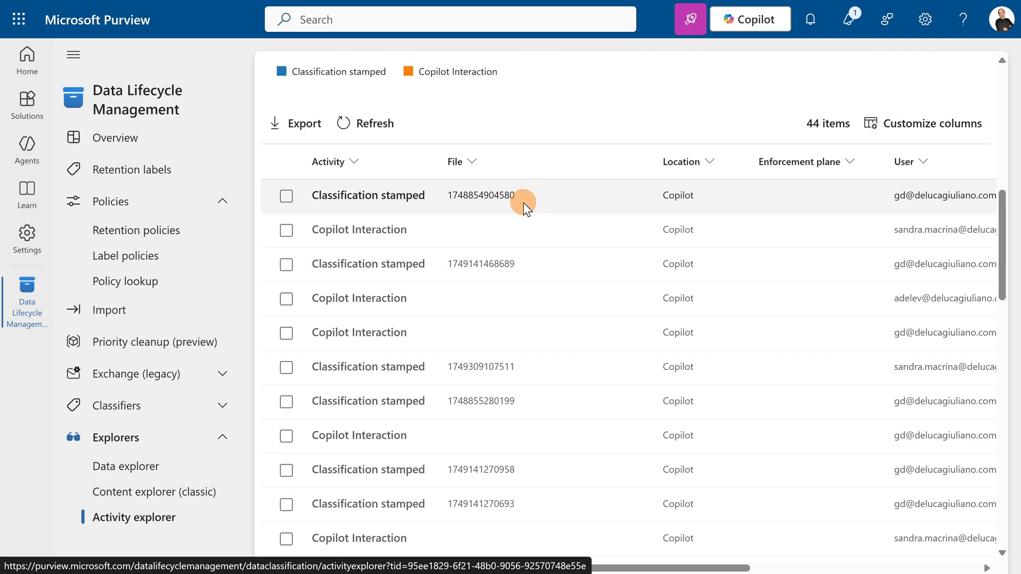
mouse_move(427, 206)
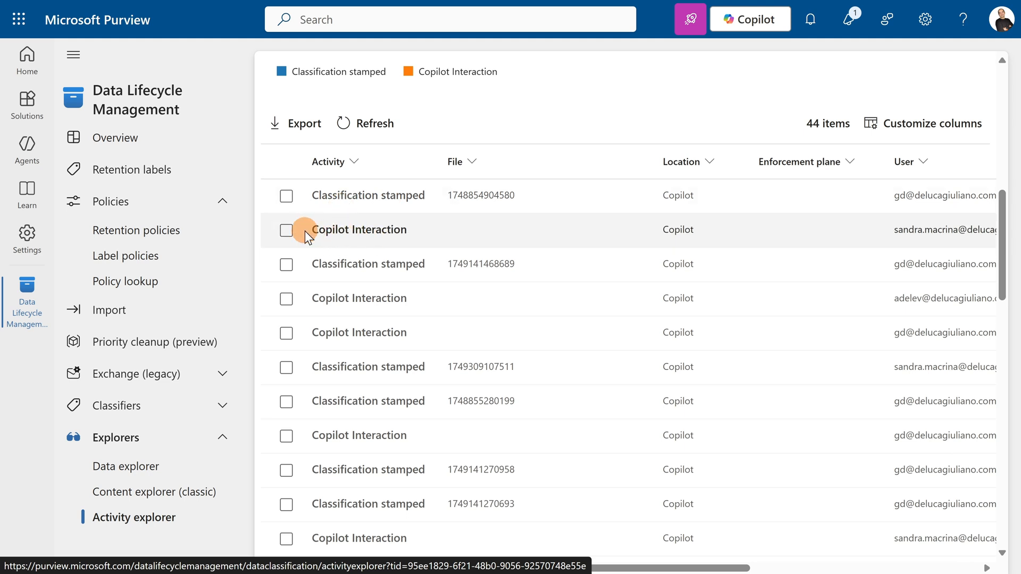
mouse_move(532, 230)
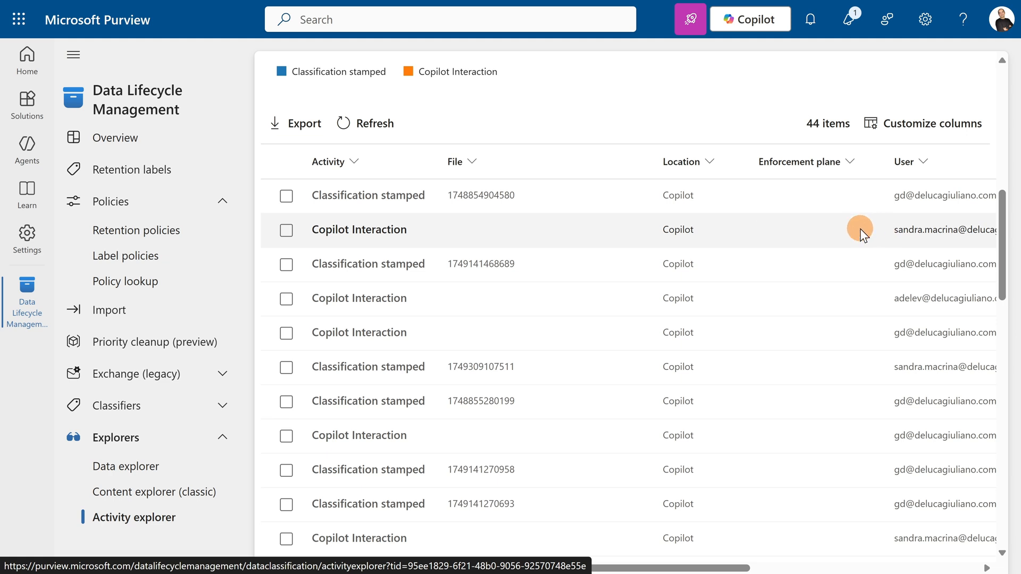
mouse_move(917, 308)
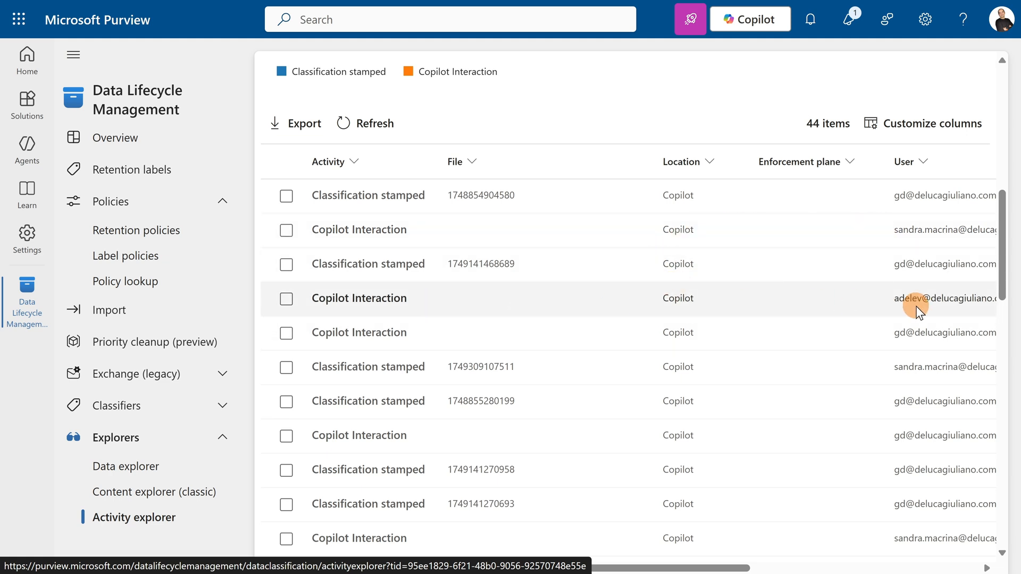
scroll("down", 3)
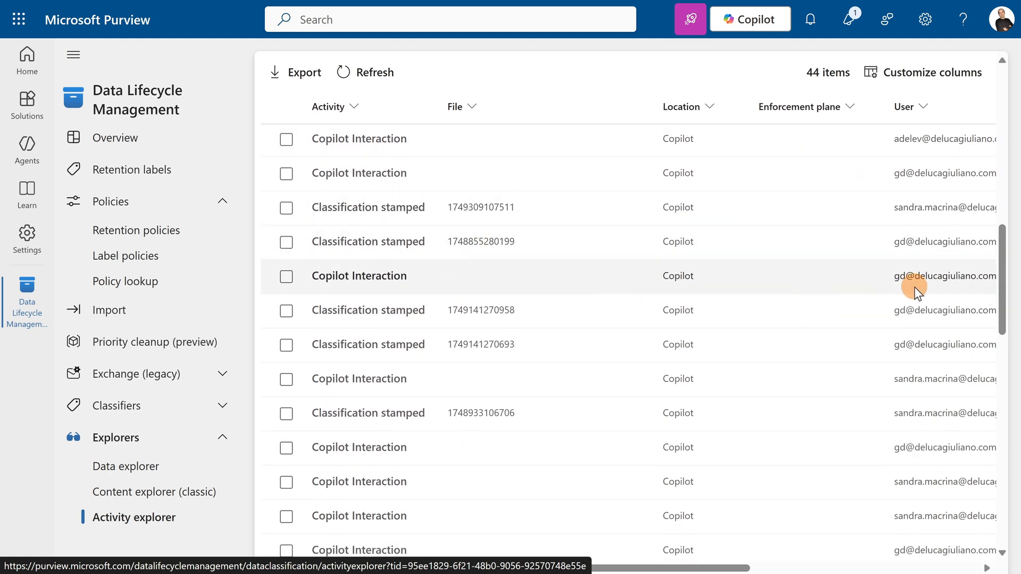
scroll("down", 3)
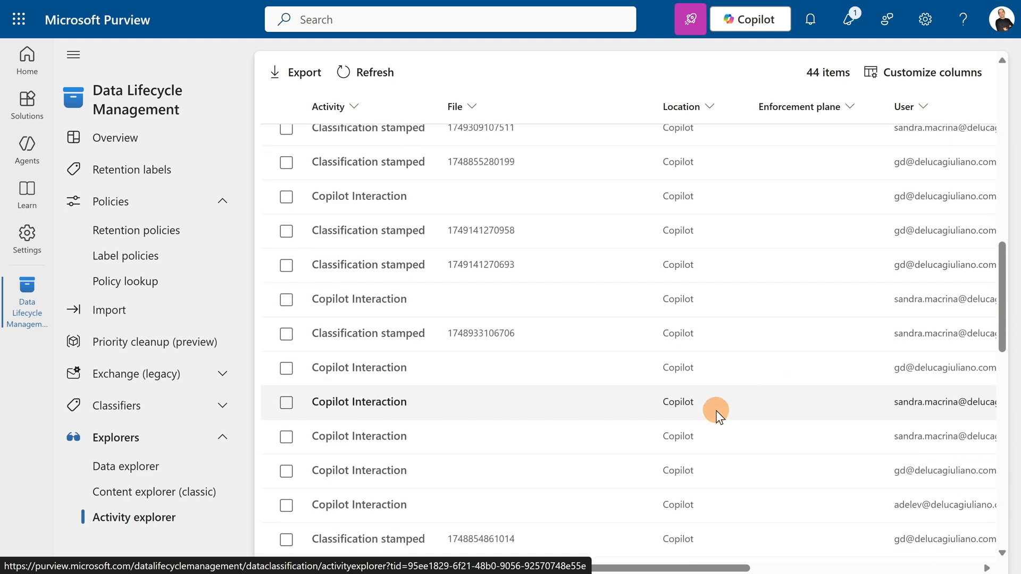
scroll("down", 3)
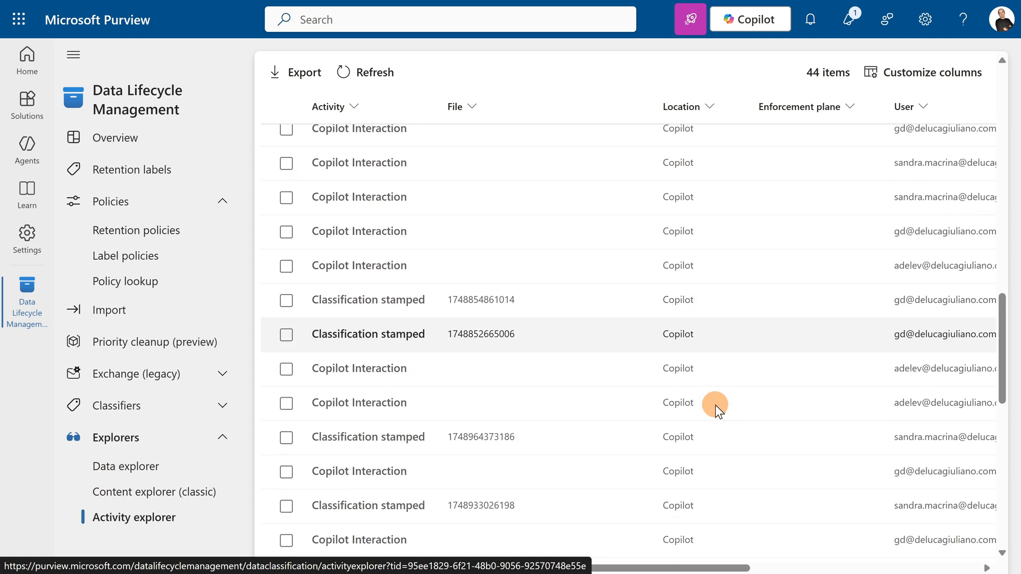